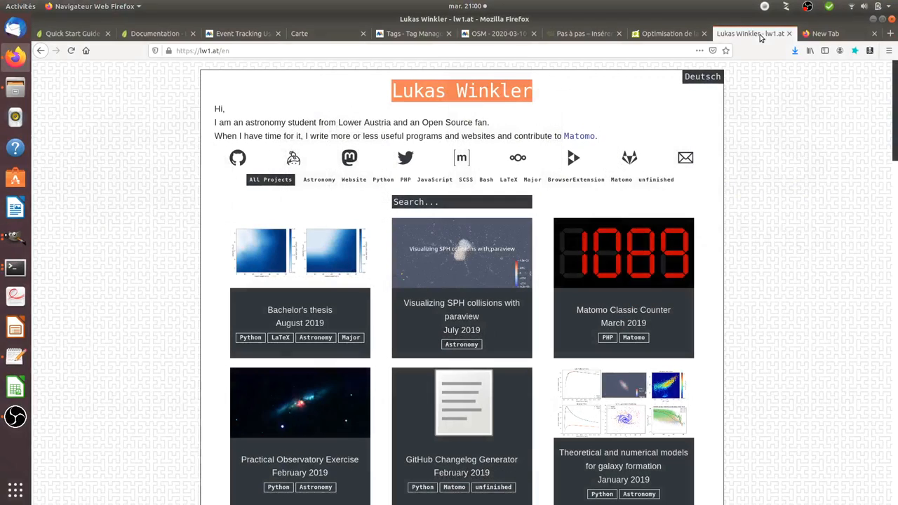
{"action": "mouse_move", "coordinate": [746, 164]}
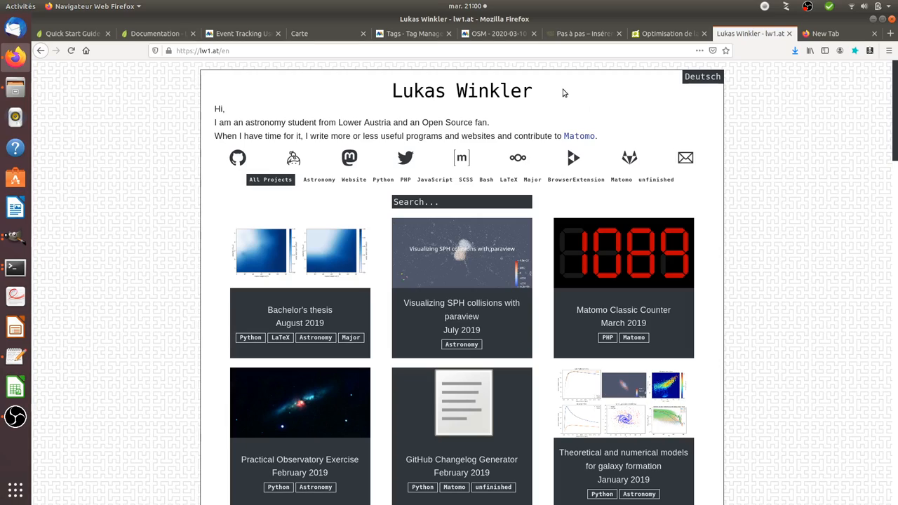
Step: Select the name in the homepage heading, then bring up the Makina Corpus vector-tile optimisation article
{"action": "double_click", "coordinate": [498, 91]}
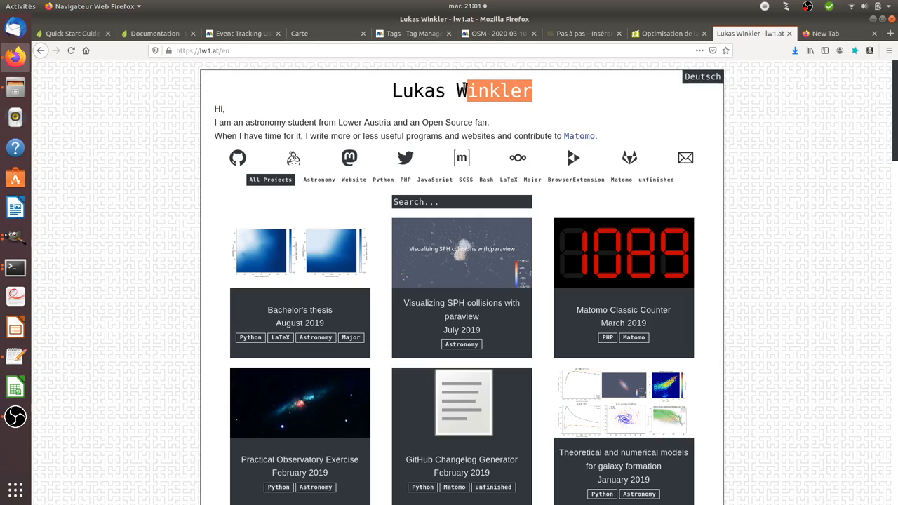
{"action": "triple_click", "coordinate": [462, 90]}
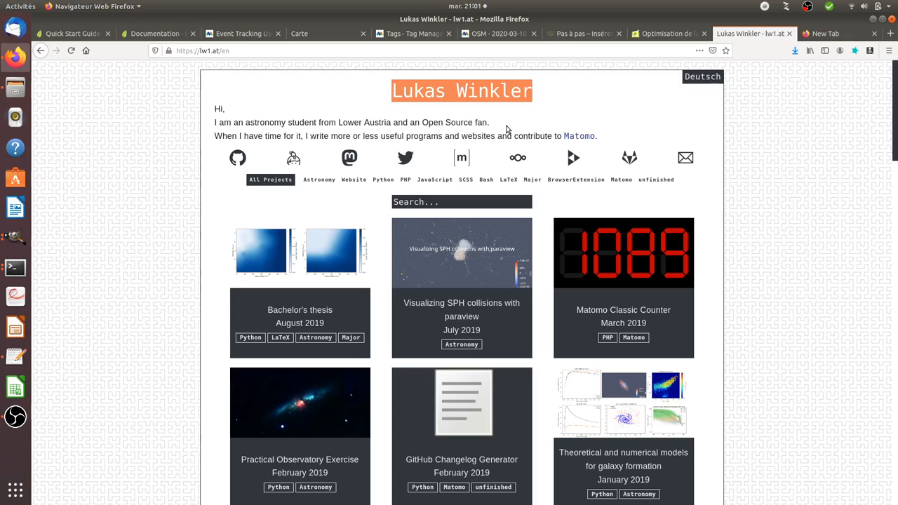
{"action": "mouse_move", "coordinate": [659, 155]}
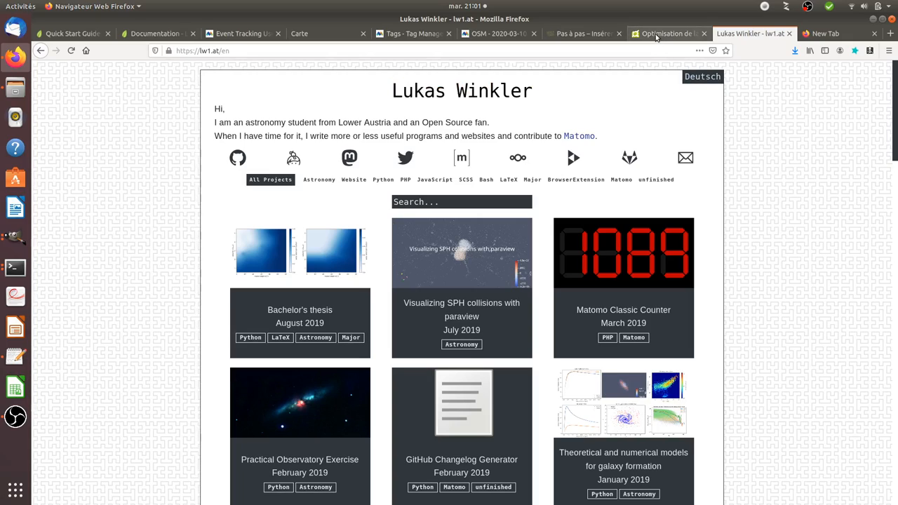
{"action": "left_click", "coordinate": [666, 34]}
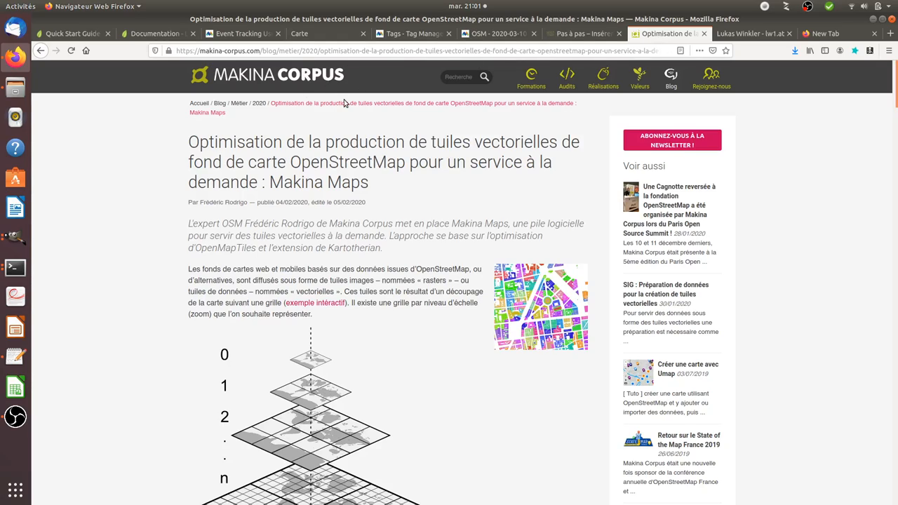
{"action": "mouse_move", "coordinate": [572, 47]}
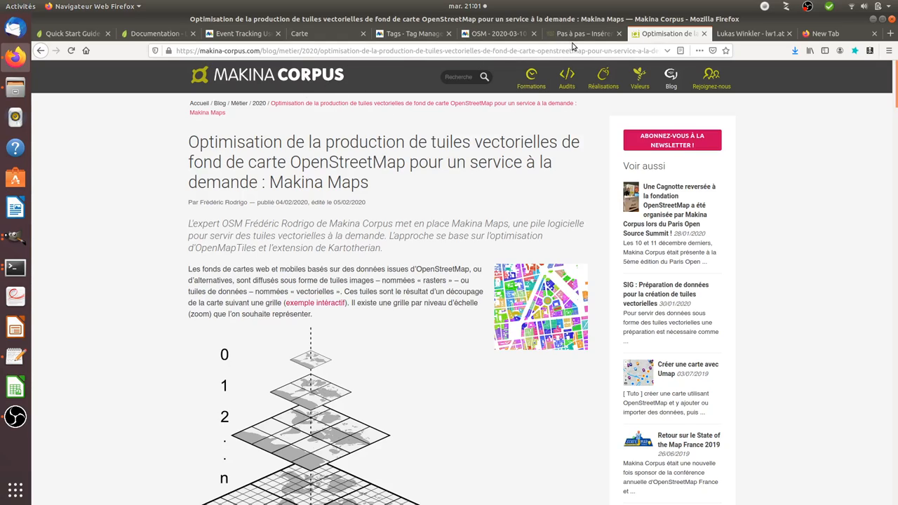
{"action": "mouse_move", "coordinate": [584, 33]}
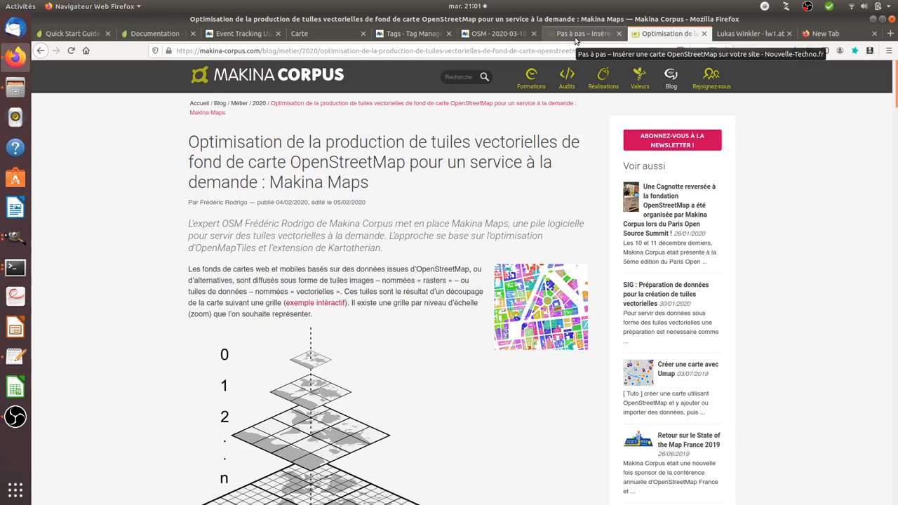
Step: Show the Nouvelle-Techno OpenStreetMap tutorial, skim its code examples and return to the top
{"action": "left_click", "coordinate": [583, 34]}
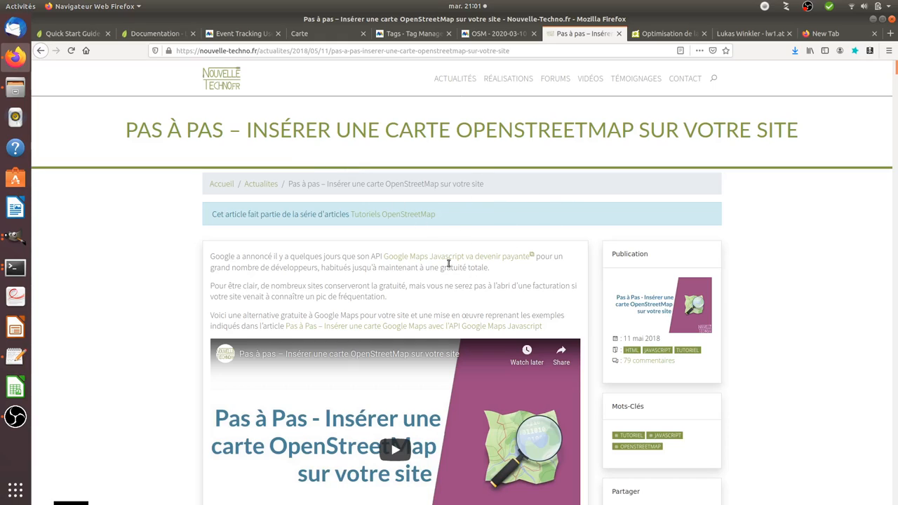
{"action": "mouse_move", "coordinate": [429, 272]}
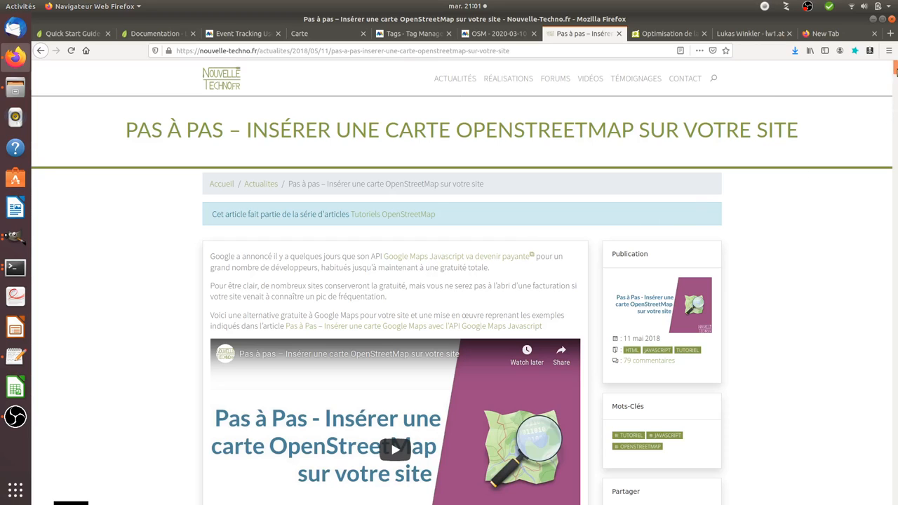
{"action": "scroll", "scroll_direction": "down", "scroll_amount": 3}
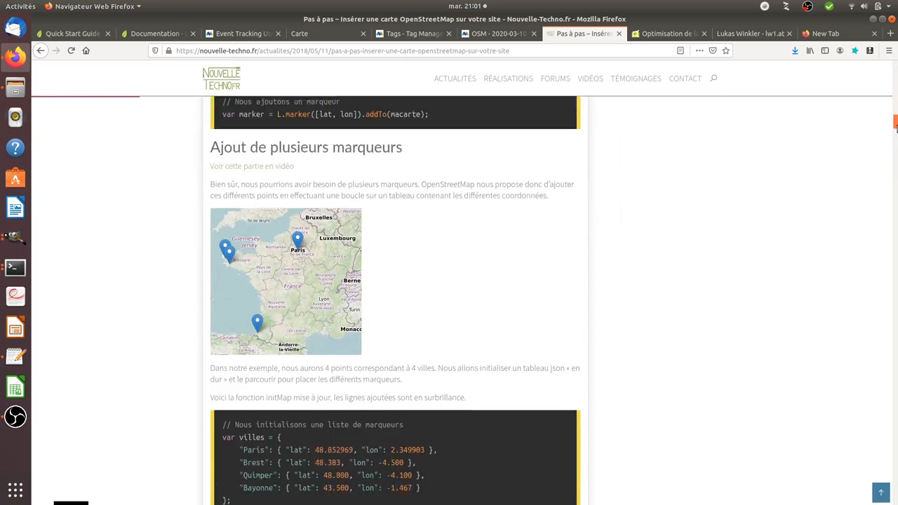
{"action": "scroll", "scroll_direction": "down", "scroll_amount": 3}
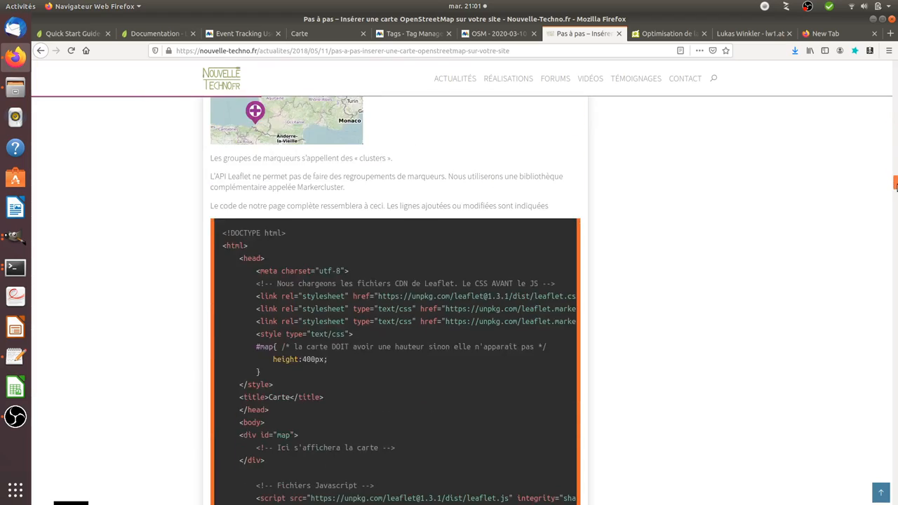
{"action": "scroll", "scroll_direction": "down", "scroll_amount": 3}
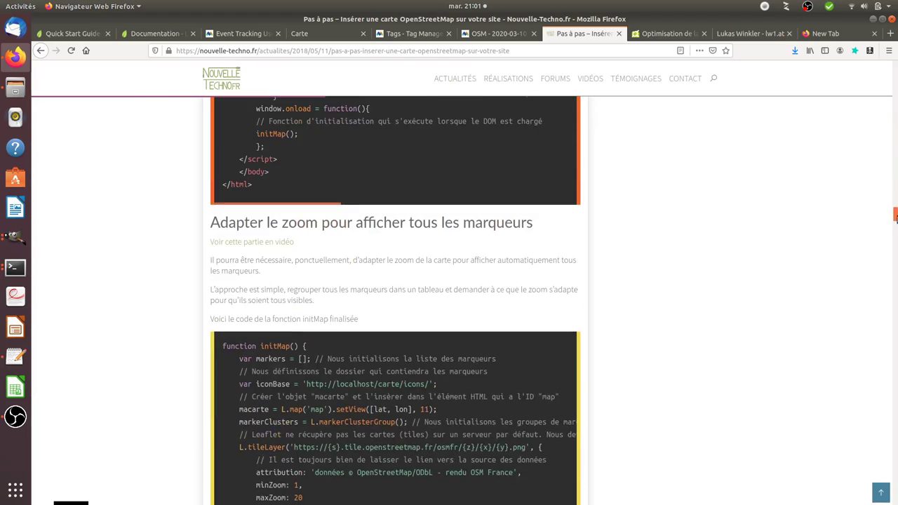
{"action": "scroll", "scroll_direction": "up", "scroll_amount": 3}
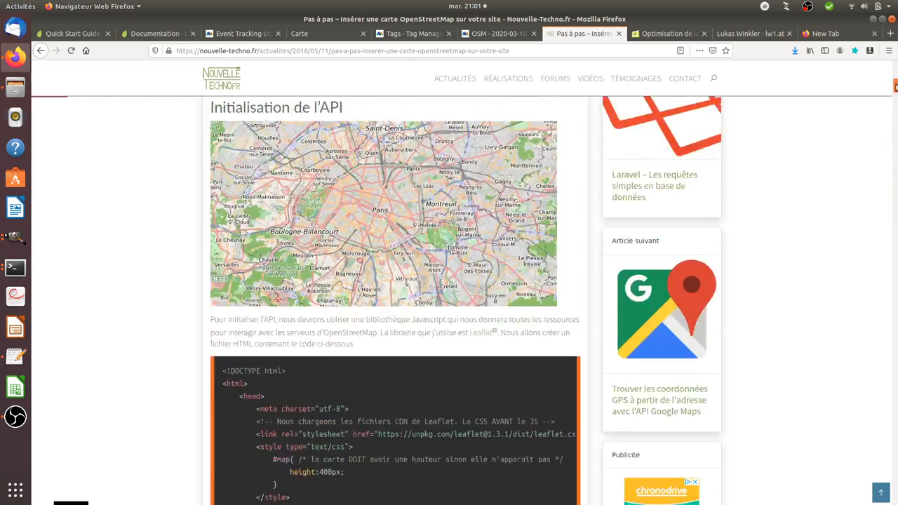
{"action": "scroll", "scroll_direction": "up", "scroll_amount": 3}
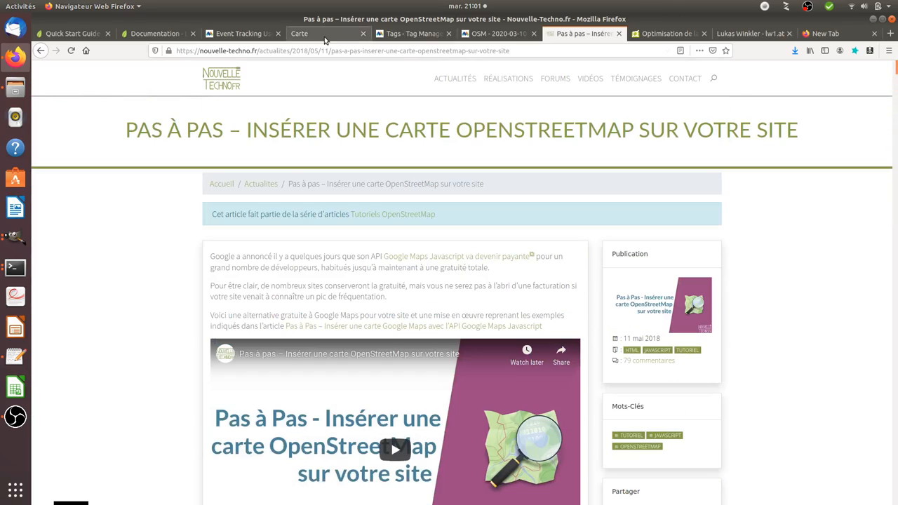
Step: Bring the localhost/osm/ Leaflet page forward showing the world map with a 4-marker cluster over Europe
{"action": "left_click", "coordinate": [299, 34]}
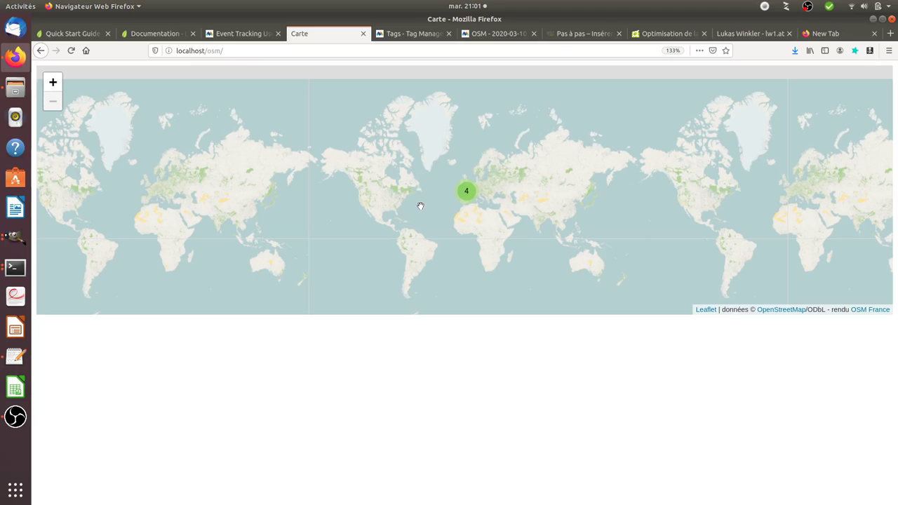
{"action": "mouse_move", "coordinate": [297, 111]}
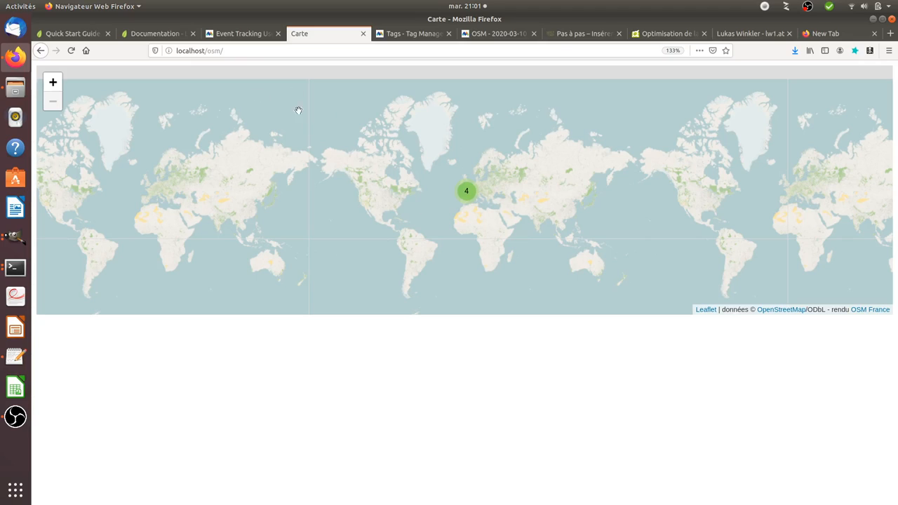
{"action": "mouse_move", "coordinate": [415, 152]}
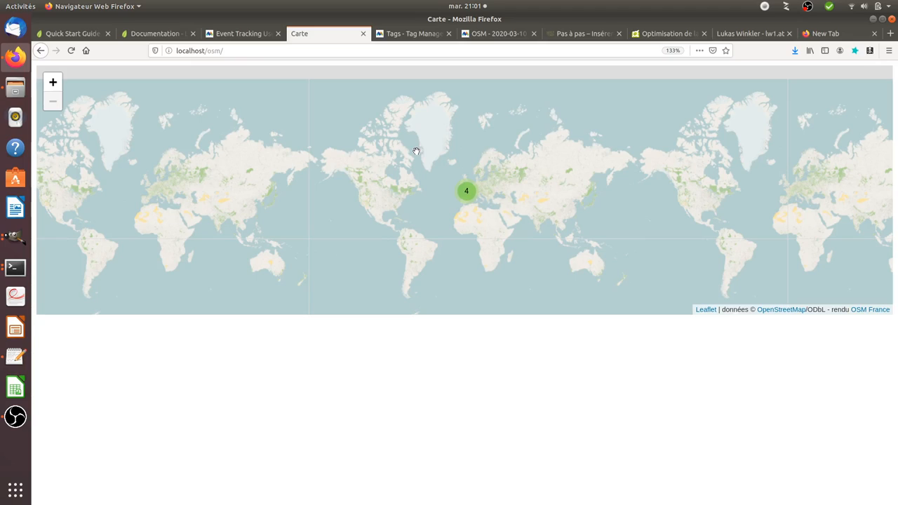
{"action": "mouse_move", "coordinate": [519, 195]}
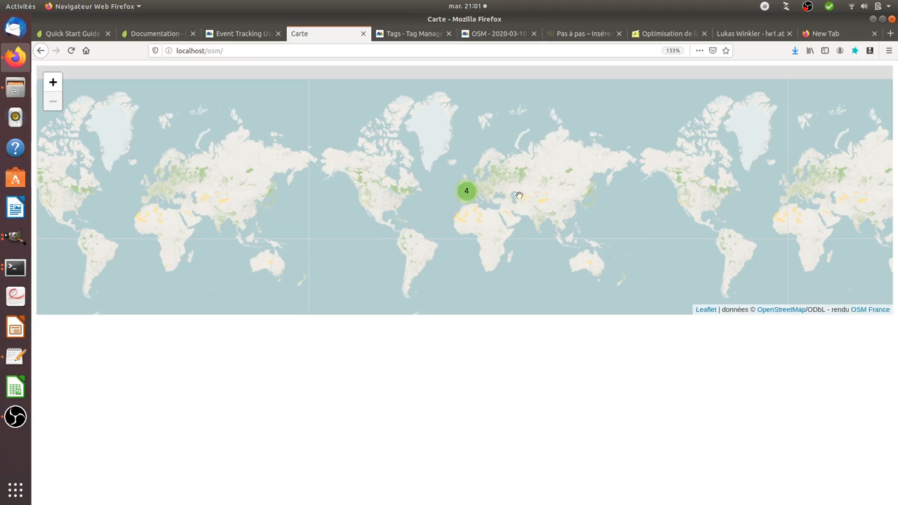
{"action": "mouse_move", "coordinate": [511, 219]}
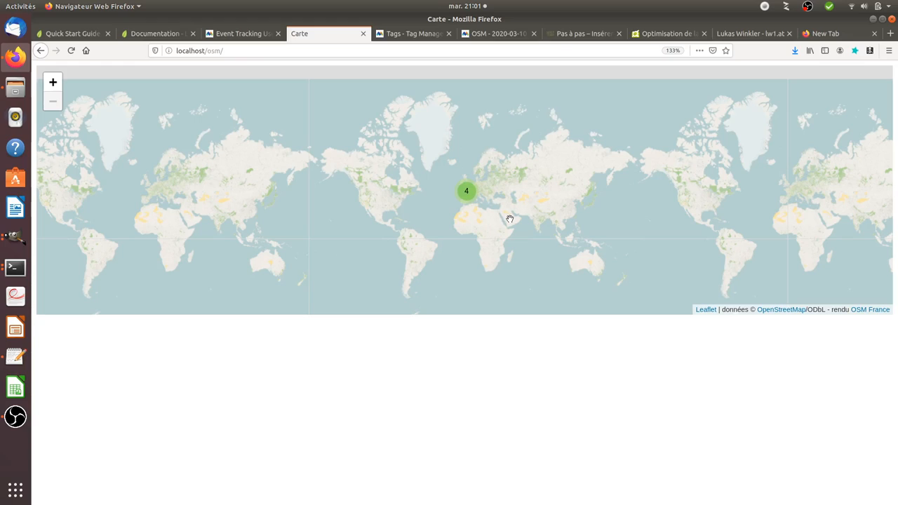
{"action": "mouse_move", "coordinate": [427, 207]}
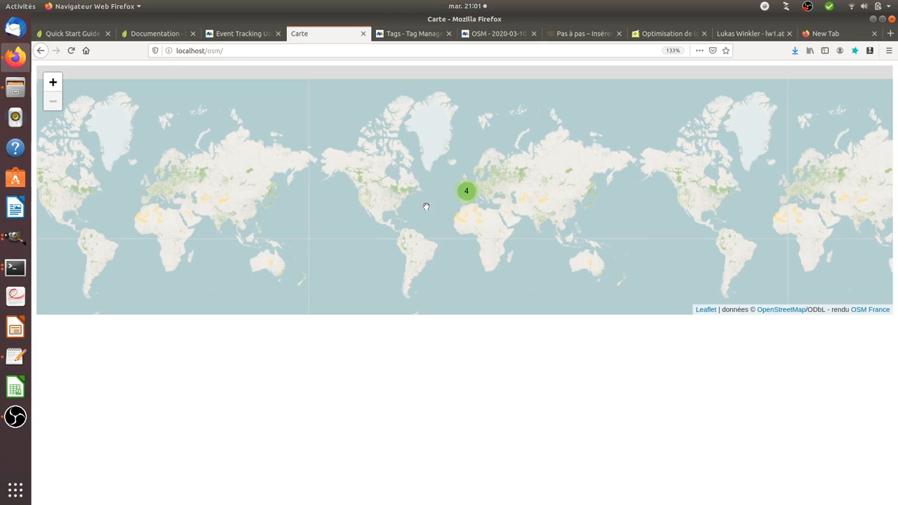
{"action": "mouse_move", "coordinate": [420, 207]}
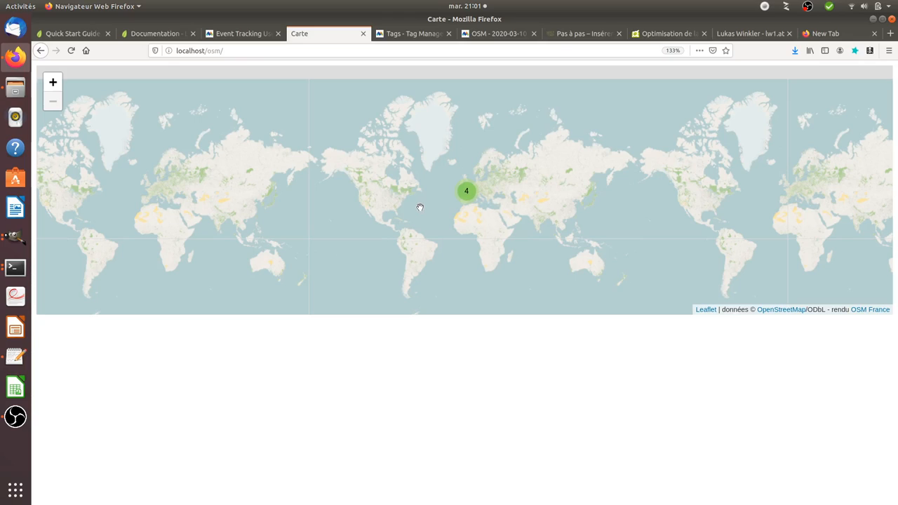
{"action": "mouse_move", "coordinate": [398, 185]}
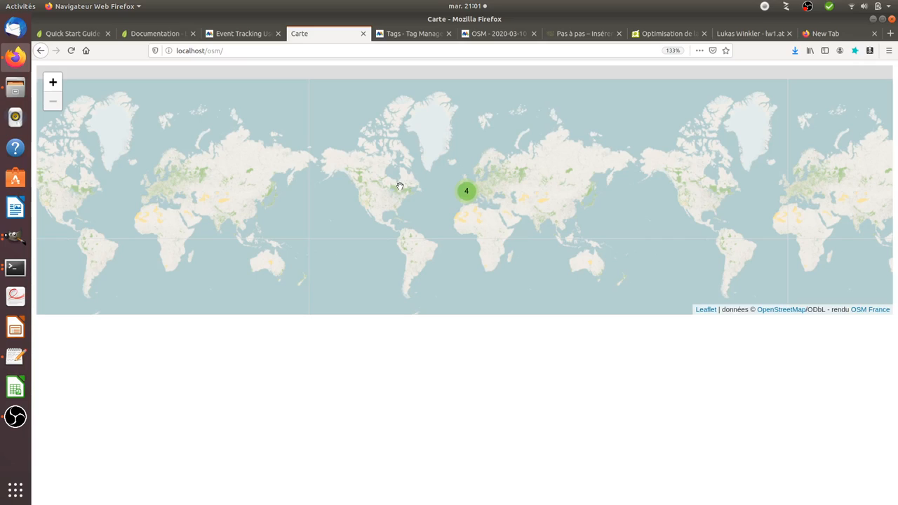
{"action": "mouse_move", "coordinate": [326, 188]}
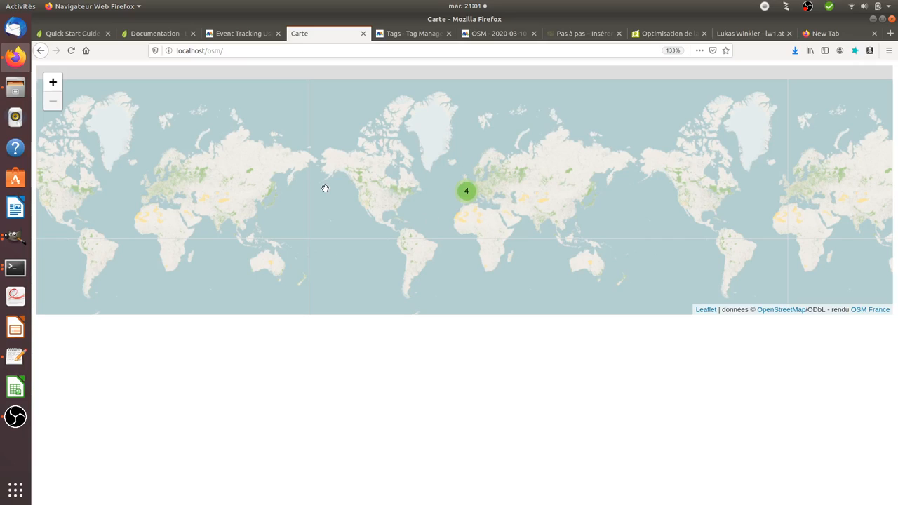
{"action": "mouse_move", "coordinate": [331, 188]}
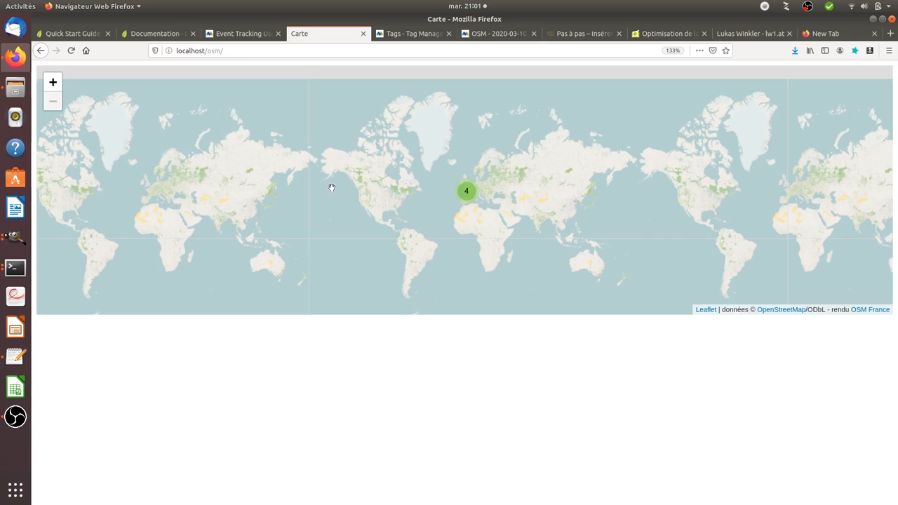
{"action": "mouse_move", "coordinate": [82, 111]}
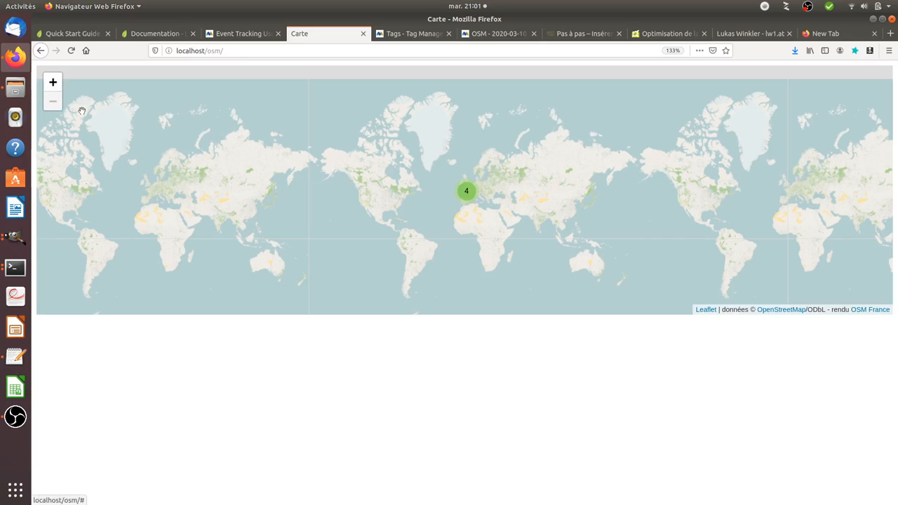
{"action": "mouse_move", "coordinate": [477, 197]}
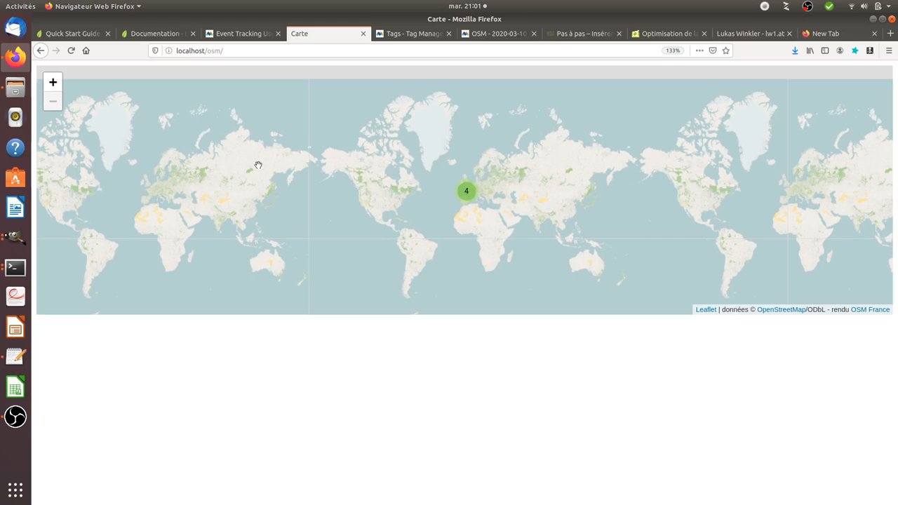
{"action": "mouse_move", "coordinate": [248, 281]}
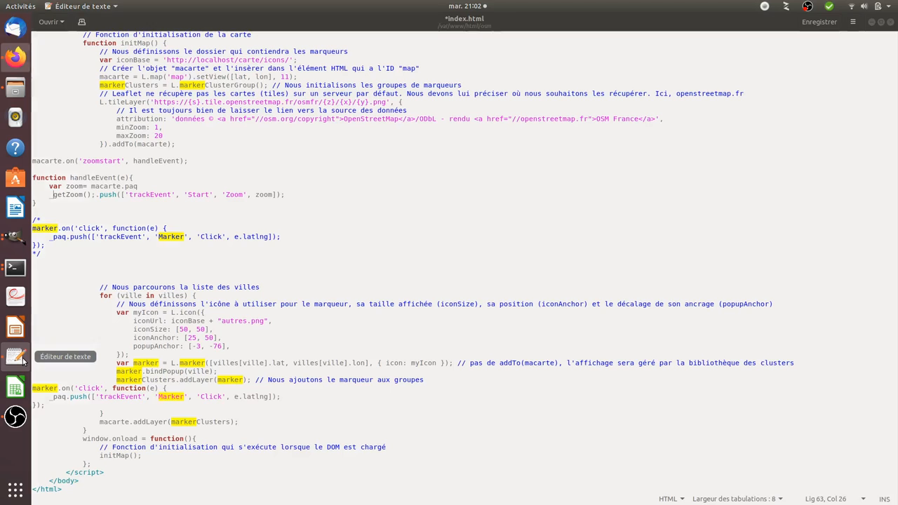
{"action": "scroll", "scroll_direction": "up", "scroll_amount": 3}
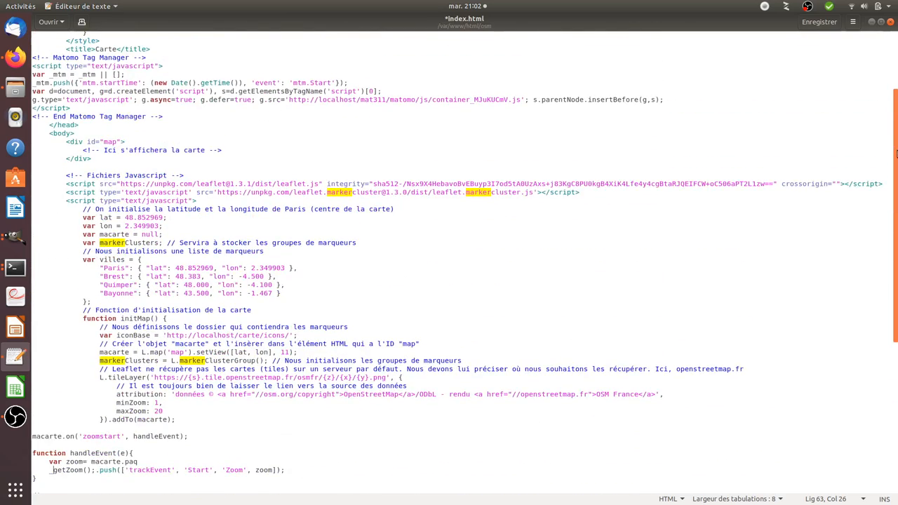
{"action": "scroll", "scroll_direction": "up", "scroll_amount": 3}
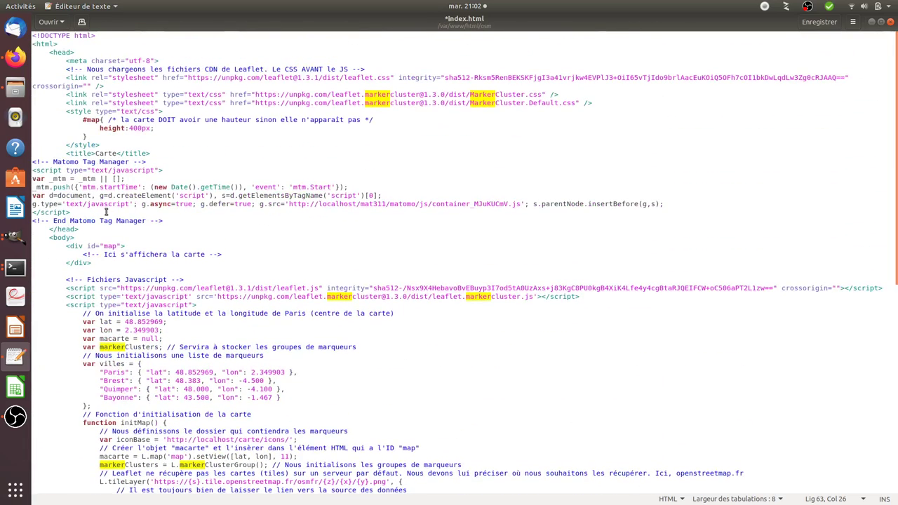
{"action": "left_click_drag", "start_coordinate": [32, 162], "coordinate": [164, 222]}
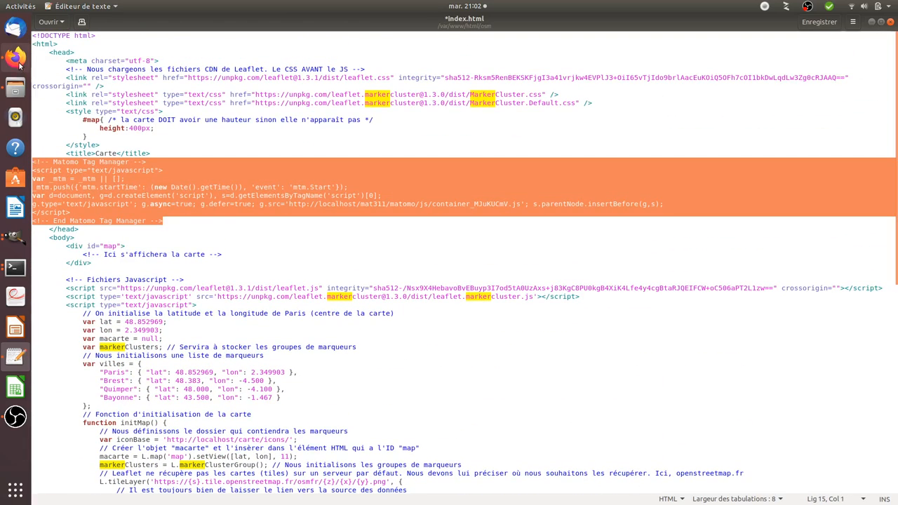
{"action": "left_click", "coordinate": [14, 59]}
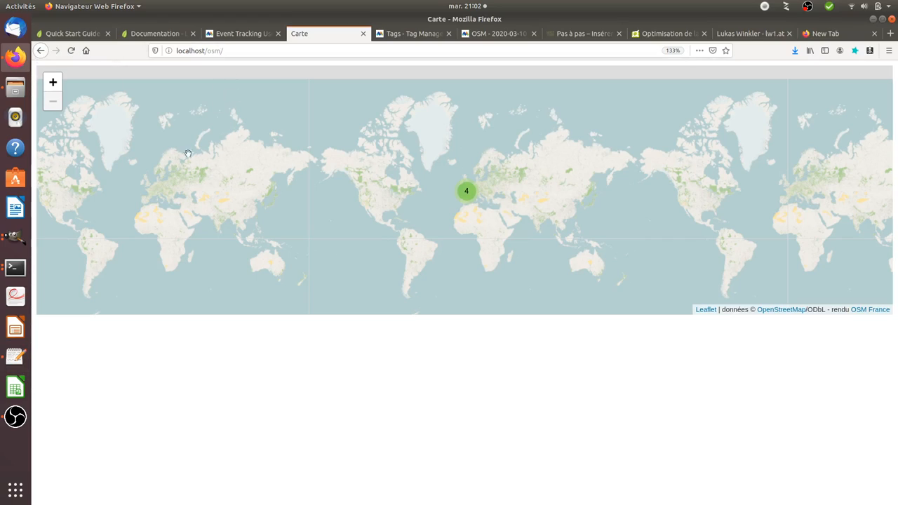
{"action": "mouse_move", "coordinate": [564, 244]}
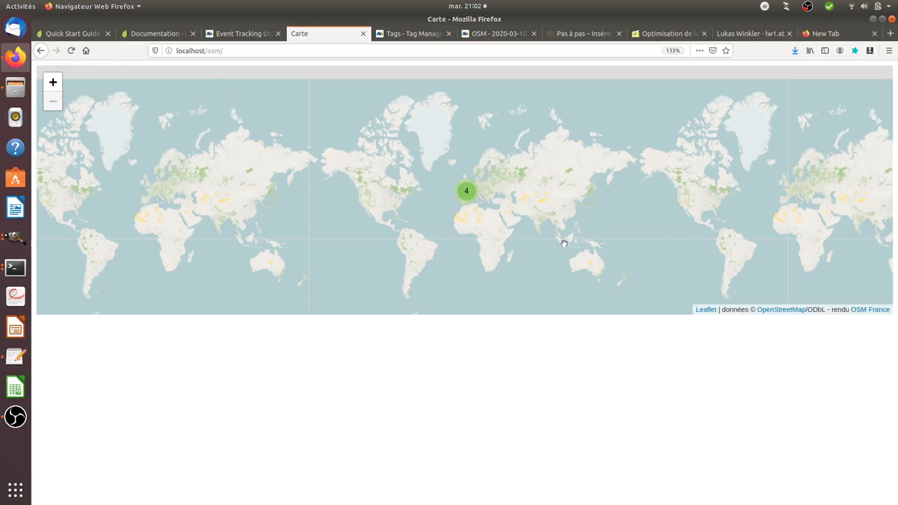
{"action": "mouse_move", "coordinate": [462, 175]}
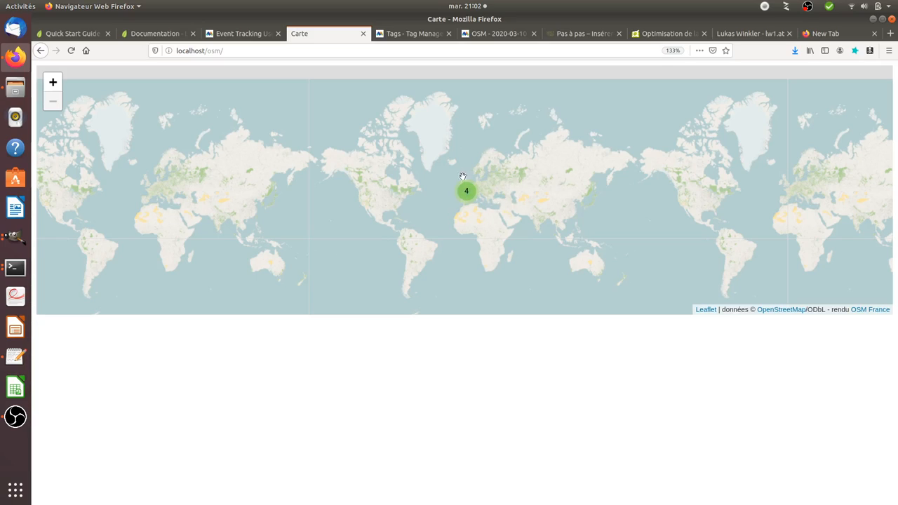
{"action": "mouse_move", "coordinate": [545, 227]}
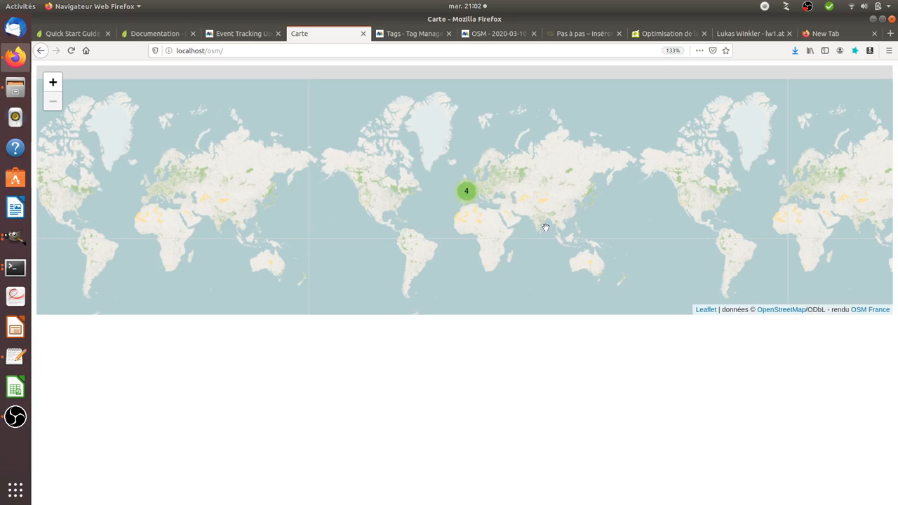
{"action": "mouse_move", "coordinate": [475, 207]}
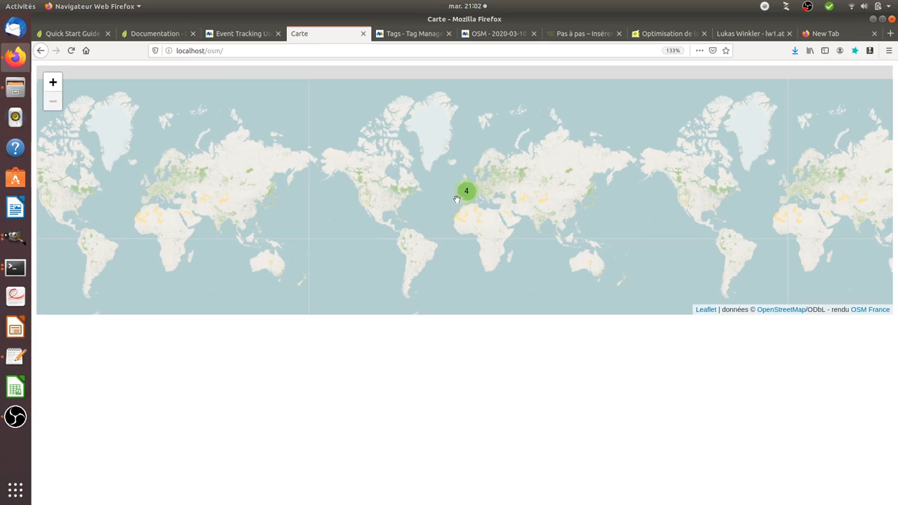
{"action": "mouse_move", "coordinate": [483, 199]}
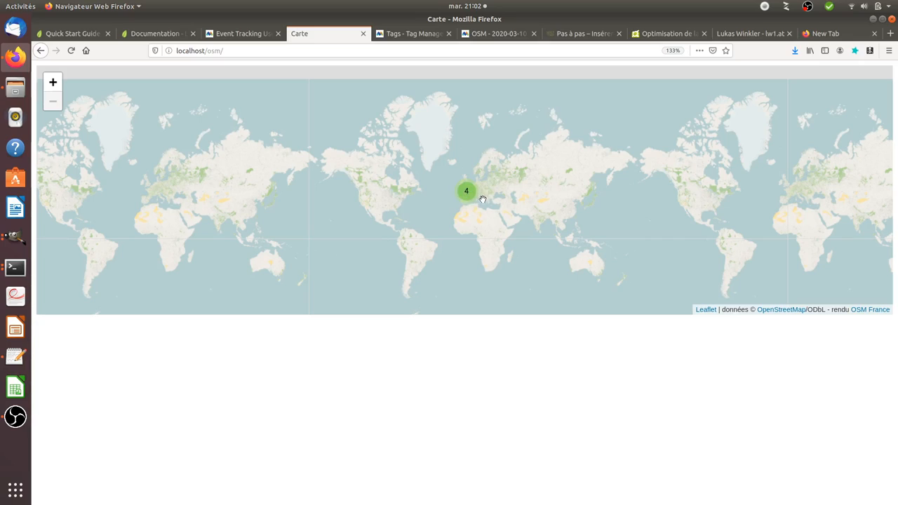
{"action": "mouse_move", "coordinate": [201, 129]}
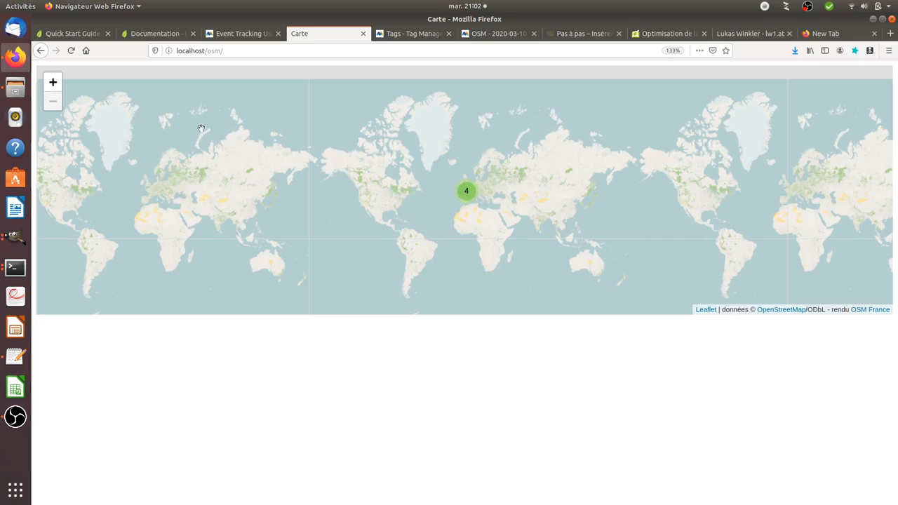
{"action": "mouse_move", "coordinate": [54, 82]}
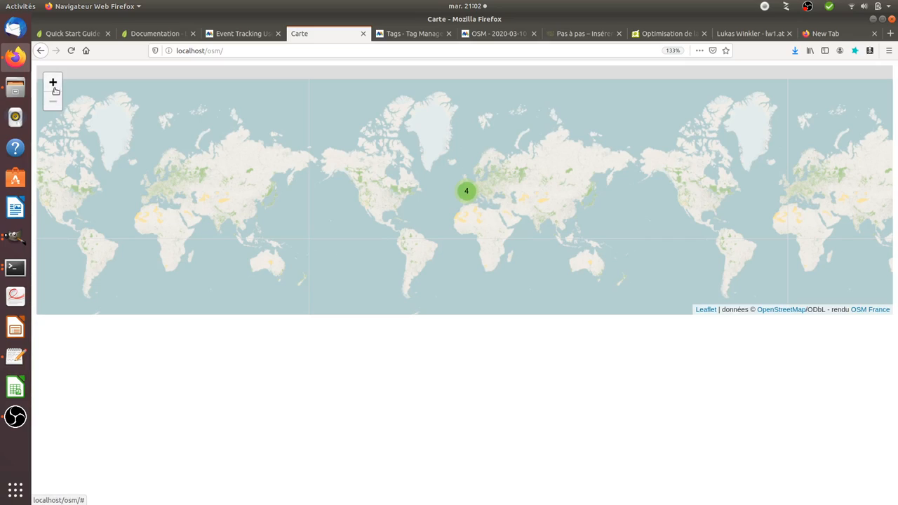
{"action": "mouse_move", "coordinate": [279, 194]}
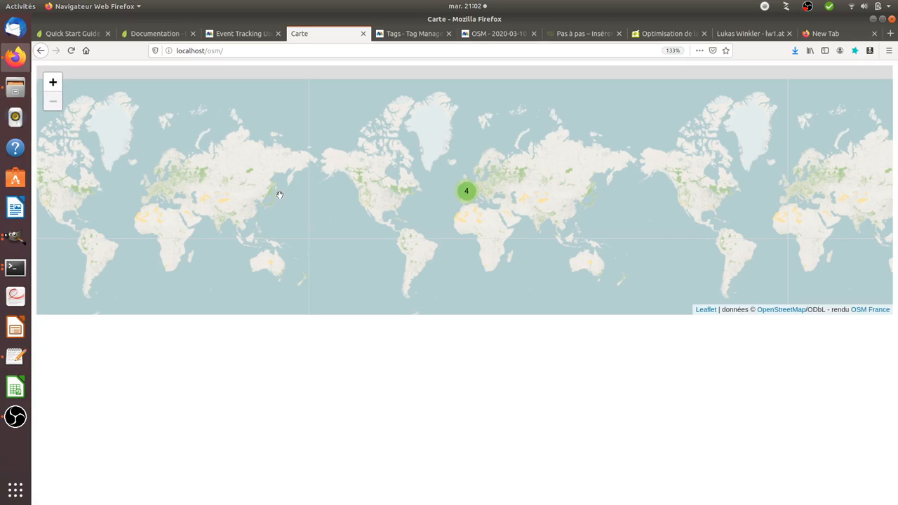
{"action": "mouse_move", "coordinate": [536, 189]}
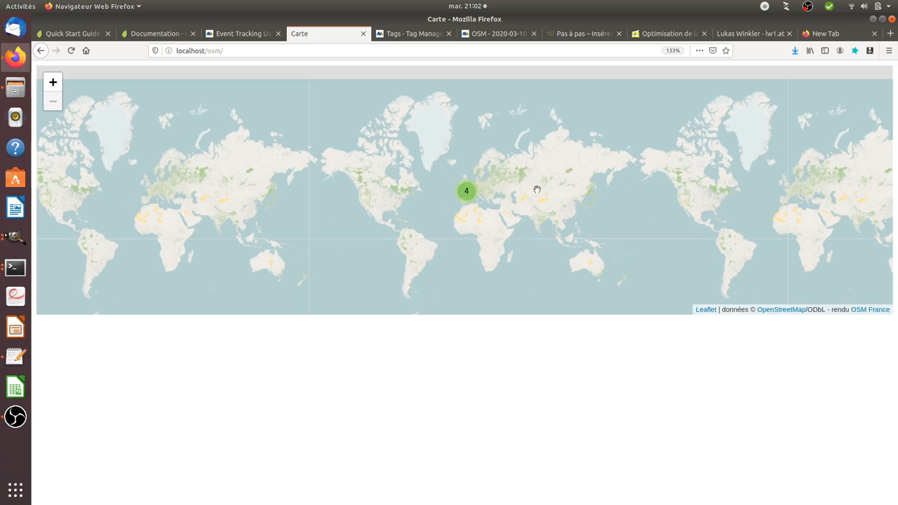
{"action": "mouse_move", "coordinate": [53, 81]}
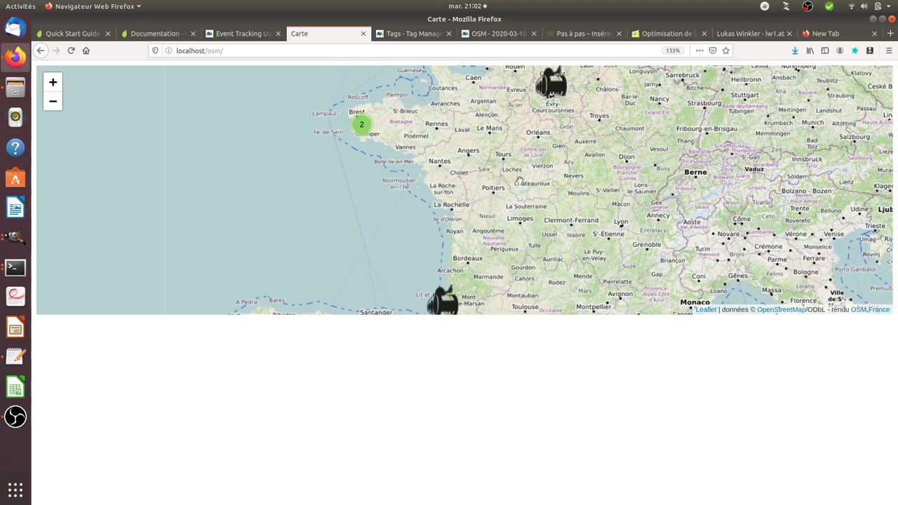
{"action": "mouse_move", "coordinate": [362, 247]}
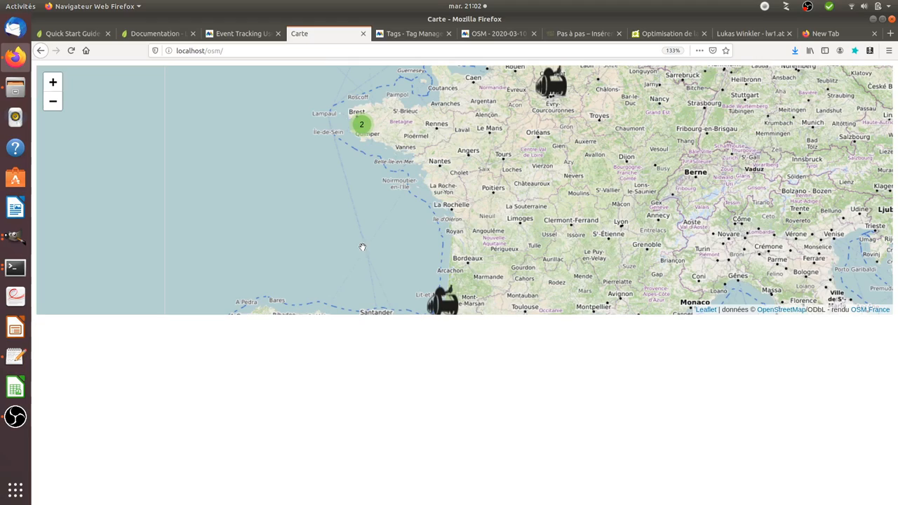
{"action": "mouse_move", "coordinate": [536, 135]}
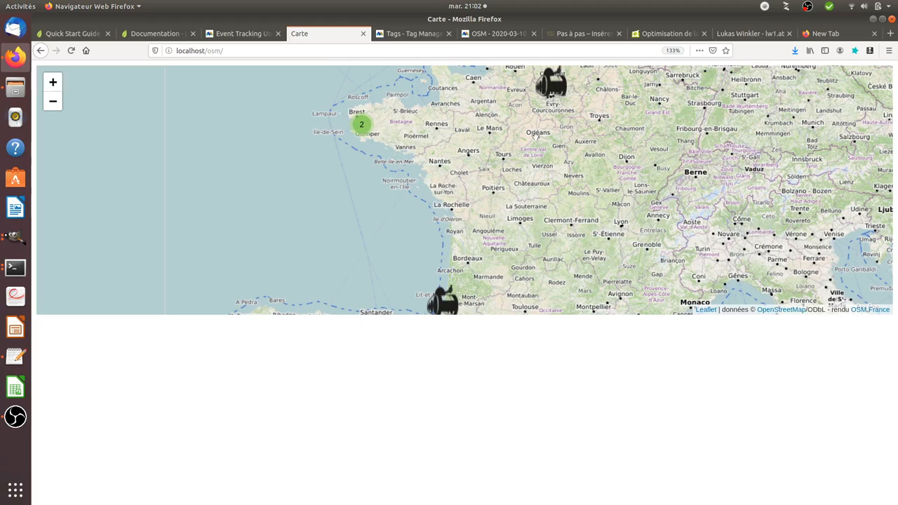
{"action": "mouse_move", "coordinate": [370, 128]}
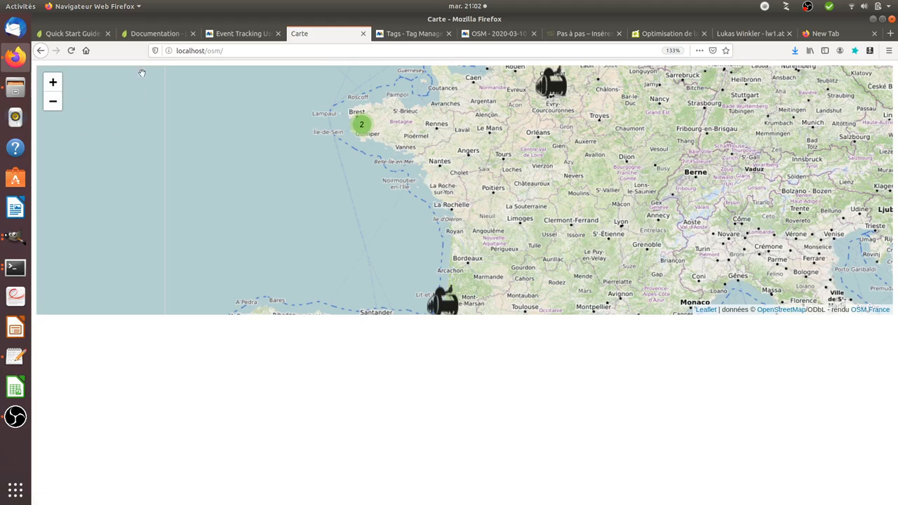
Step: Switch from the zoomed map of western France to the Leaflet reference documentation
{"action": "left_click", "coordinate": [156, 34]}
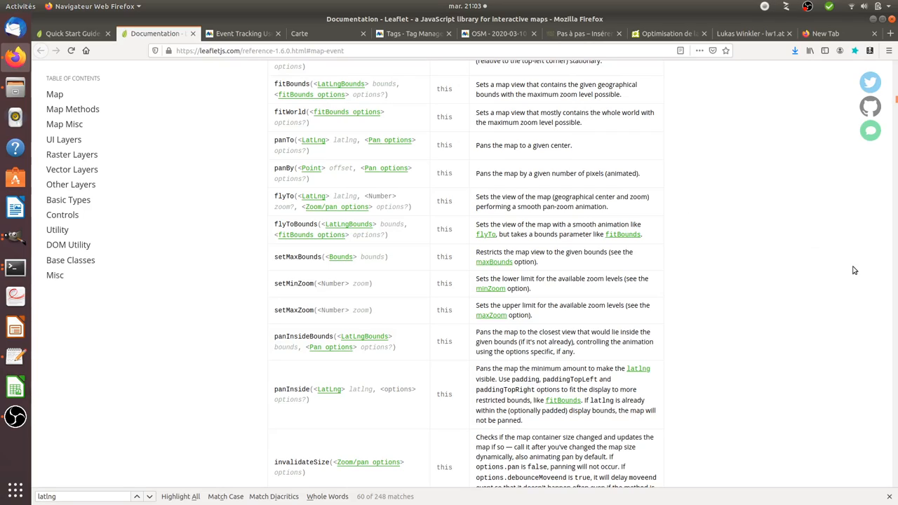
{"action": "mouse_move", "coordinate": [719, 184]}
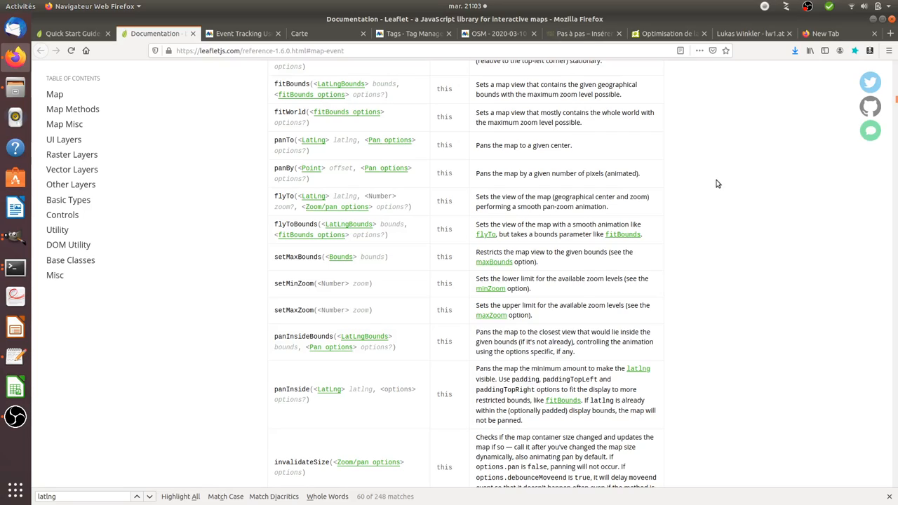
{"action": "mouse_move", "coordinate": [788, 196]}
{"action": "type", "text": "getzo"}
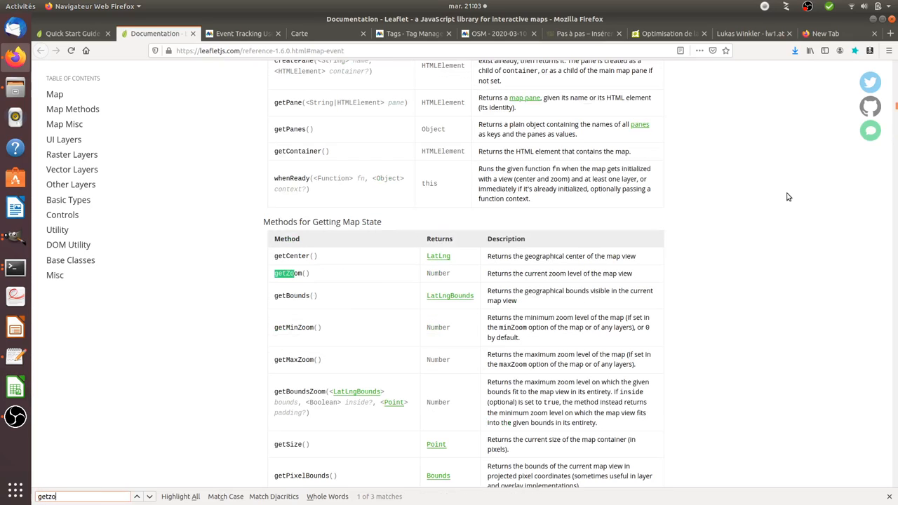
{"action": "mouse_move", "coordinate": [312, 273]}
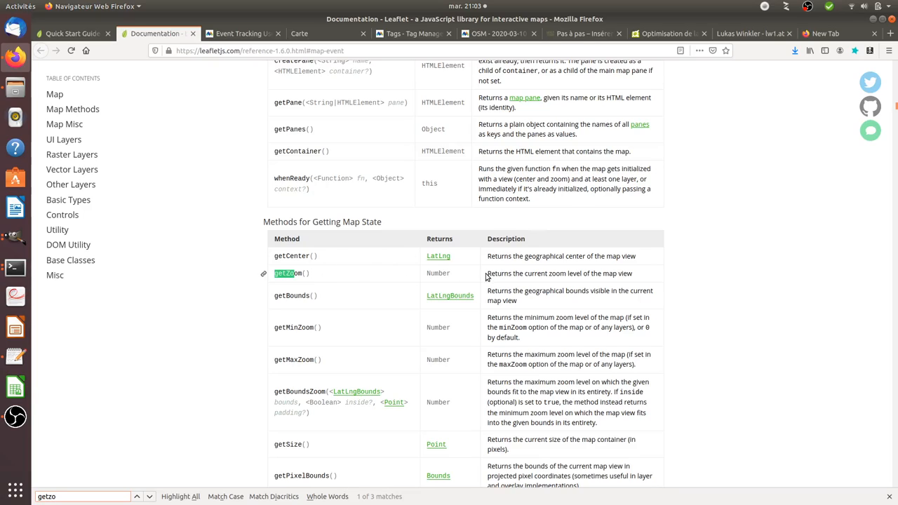
Step: Highlight getZoom's 'current zoom level' description, then return to index.html in gedit
{"action": "double_click", "coordinate": [559, 272]}
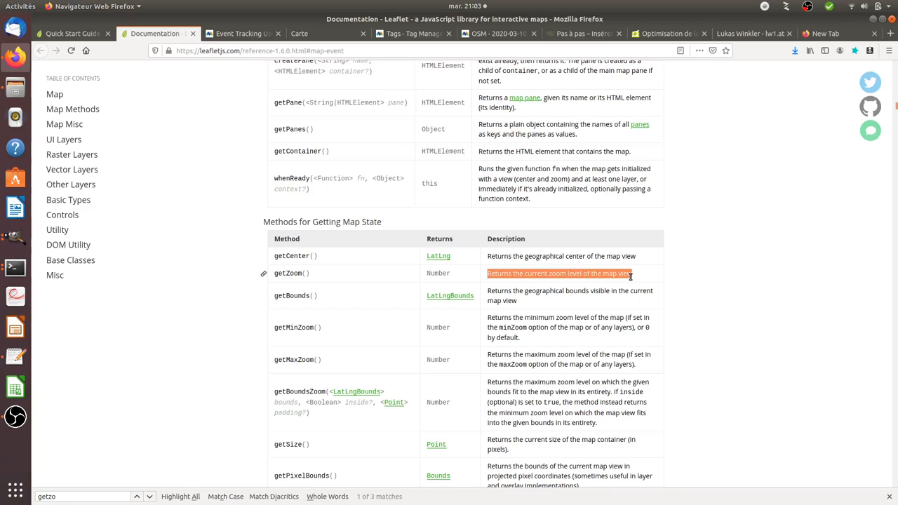
{"action": "mouse_move", "coordinate": [319, 271]}
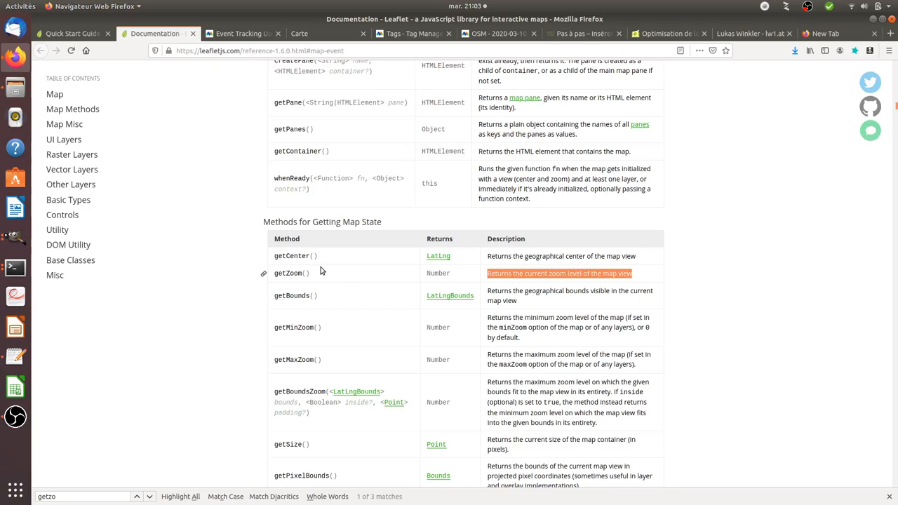
{"action": "mouse_move", "coordinate": [187, 280]}
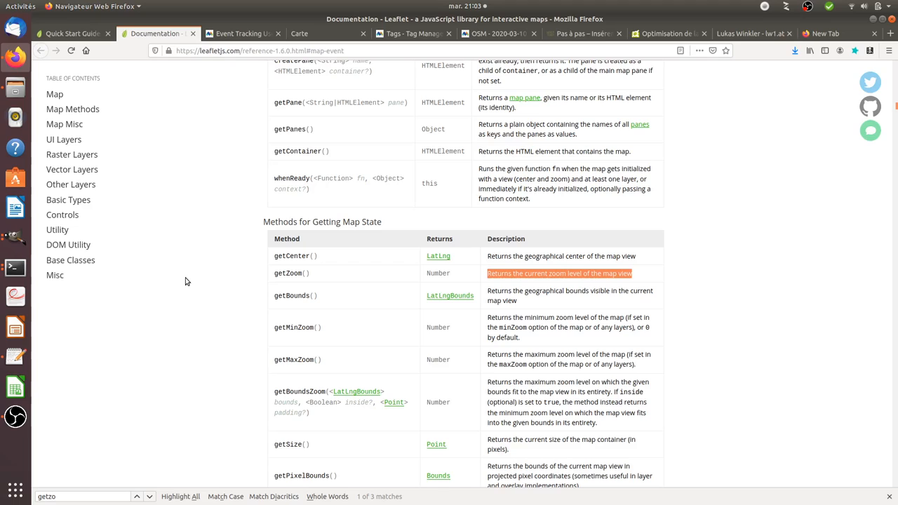
{"action": "mouse_move", "coordinate": [16, 357]}
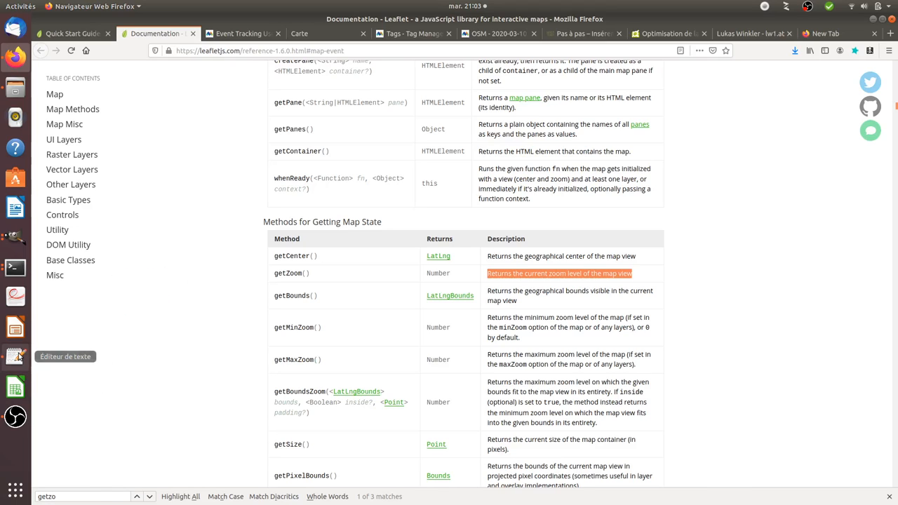
{"action": "left_click", "coordinate": [14, 357]}
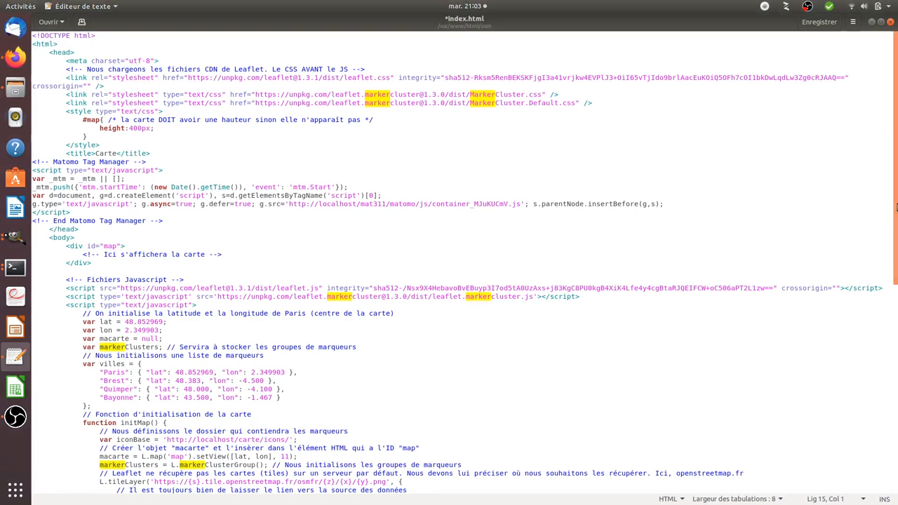
Step: In handleEvent, store macarte.getZoom() and push ['trackEvent','Start','Zoom',zoom] to _paq, then save
{"action": "scroll", "scroll_direction": "down", "scroll_amount": 3}
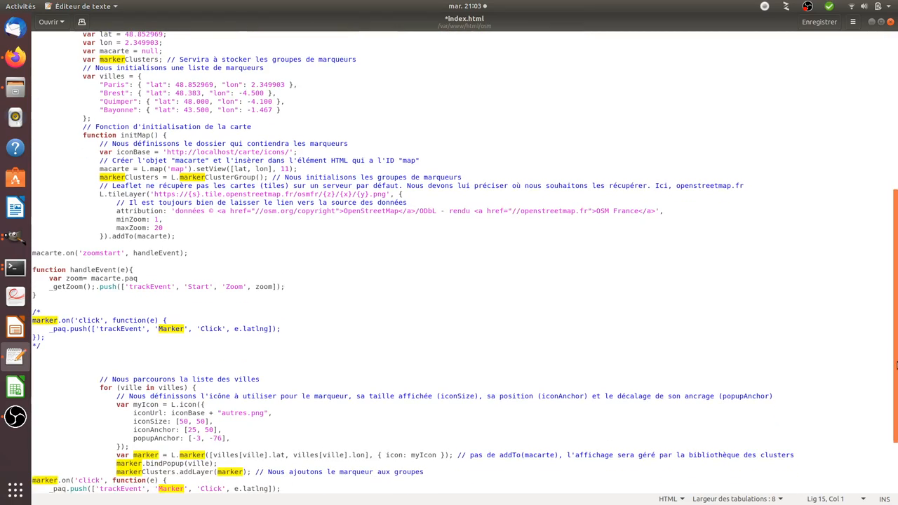
{"action": "scroll", "scroll_direction": "down", "scroll_amount": 3}
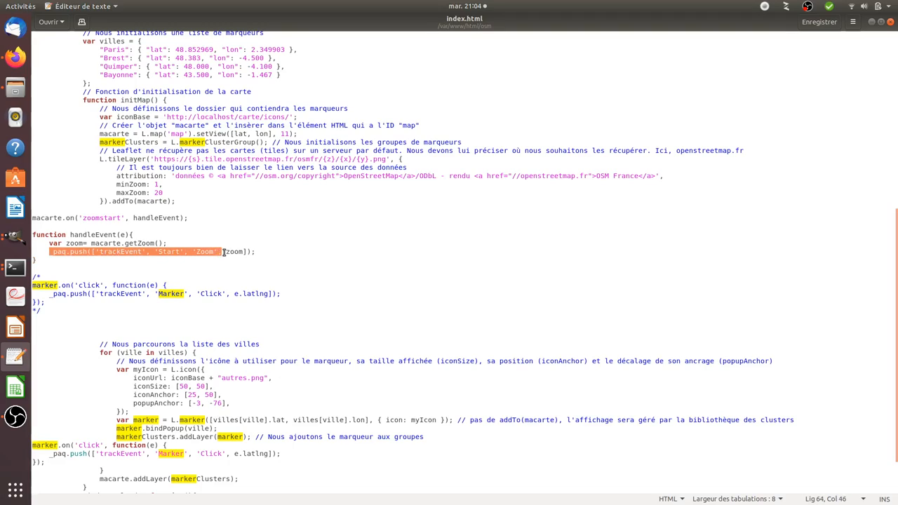
{"action": "left_click", "coordinate": [227, 251]}
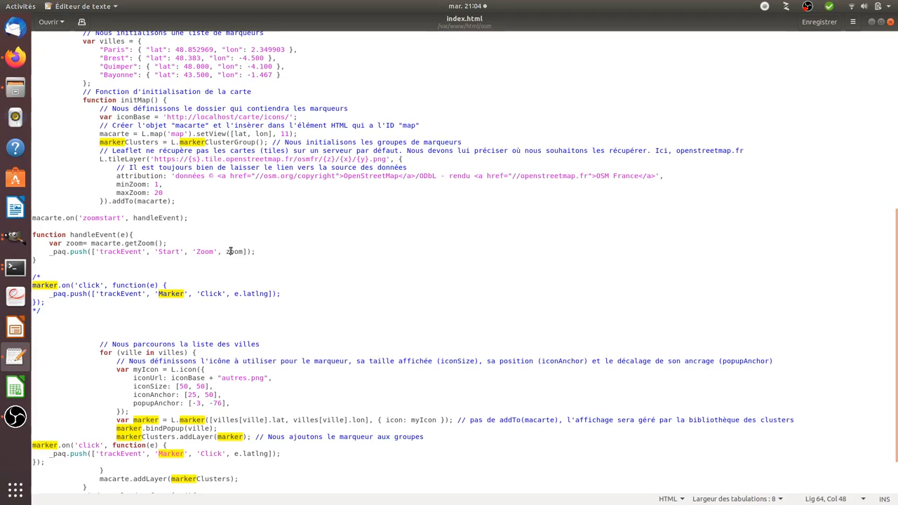
{"action": "double_click", "coordinate": [236, 251]}
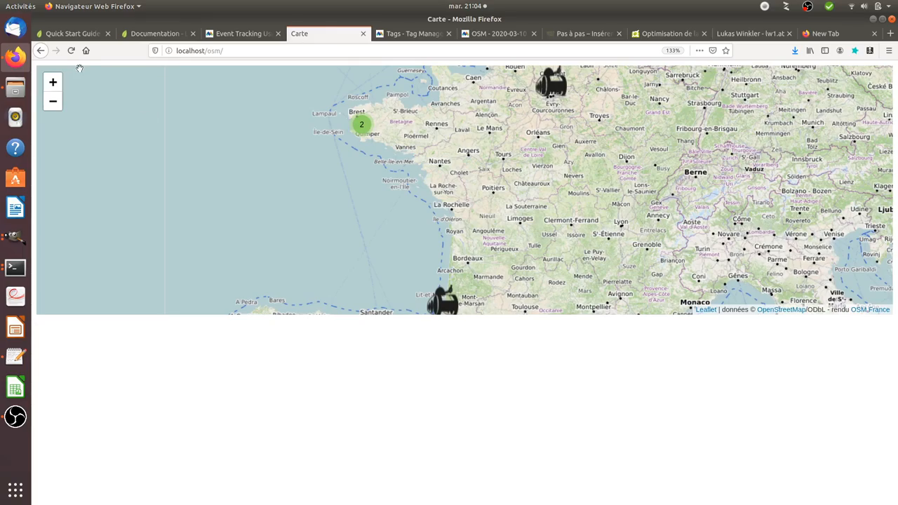
Step: Zoom the Leaflet map in a few levels to fire zoom events, then show the Matomo Visits Log
{"action": "left_click", "coordinate": [53, 81]}
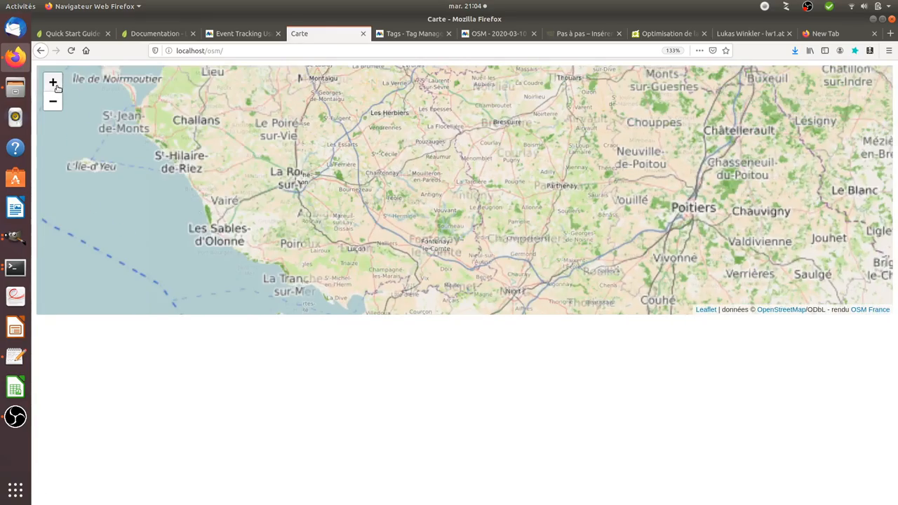
{"action": "left_click", "coordinate": [53, 82]}
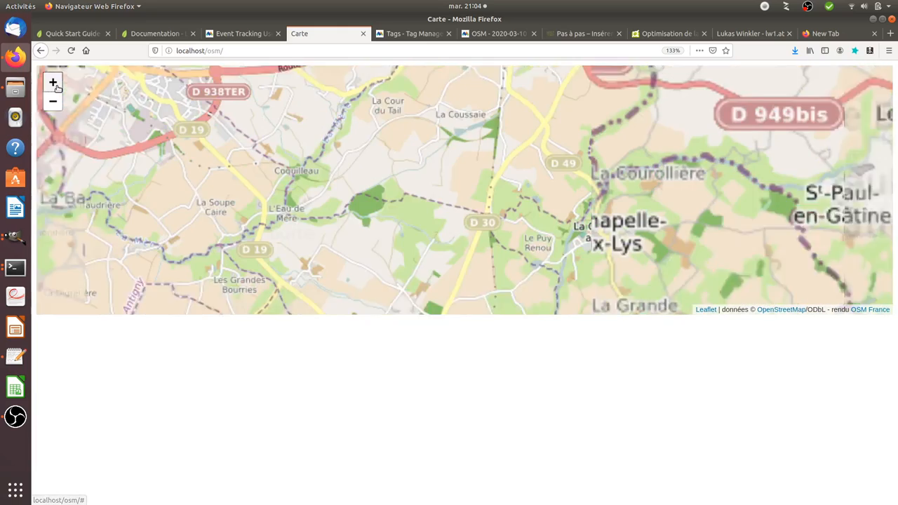
{"action": "left_click", "coordinate": [498, 33]}
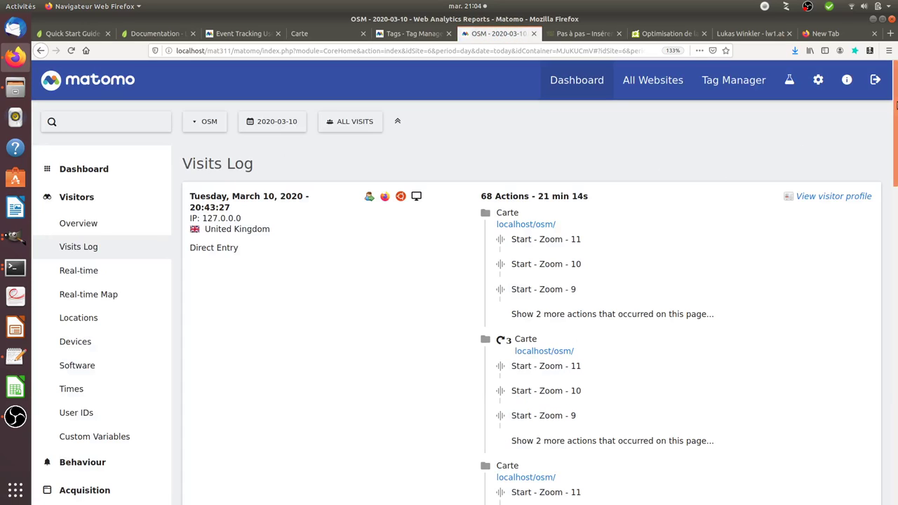
Step: Expand the latest visit's 45 more actions to see Start - Zoom events up to 19, then return to gedit
{"action": "scroll", "scroll_direction": "down", "scroll_amount": 3}
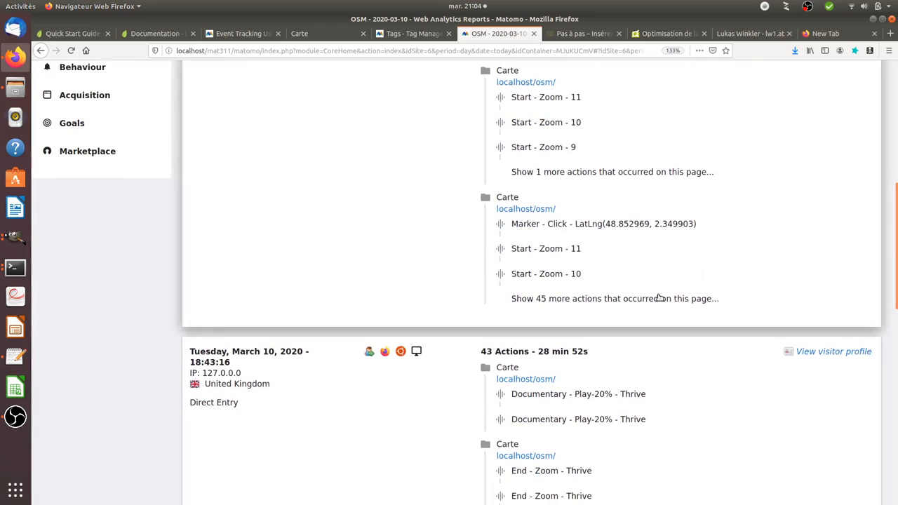
{"action": "left_click", "coordinate": [615, 298]}
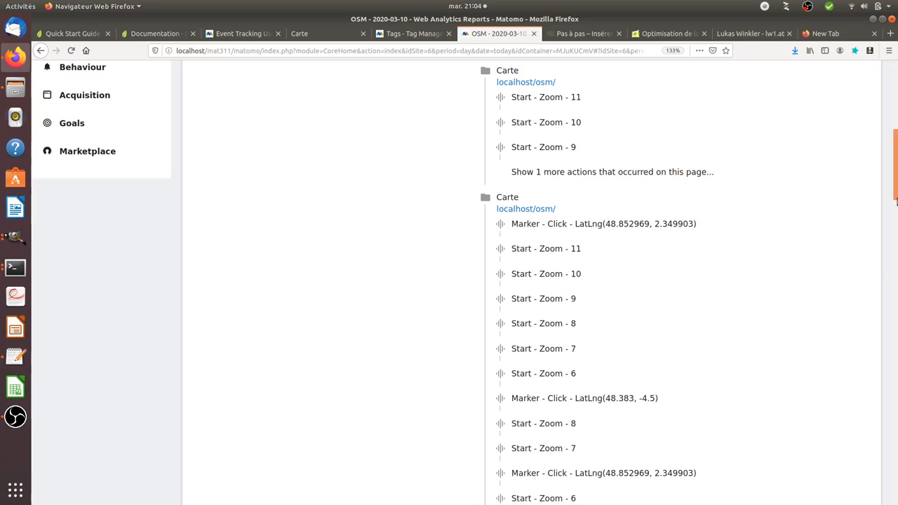
{"action": "scroll", "scroll_direction": "down", "scroll_amount": 3}
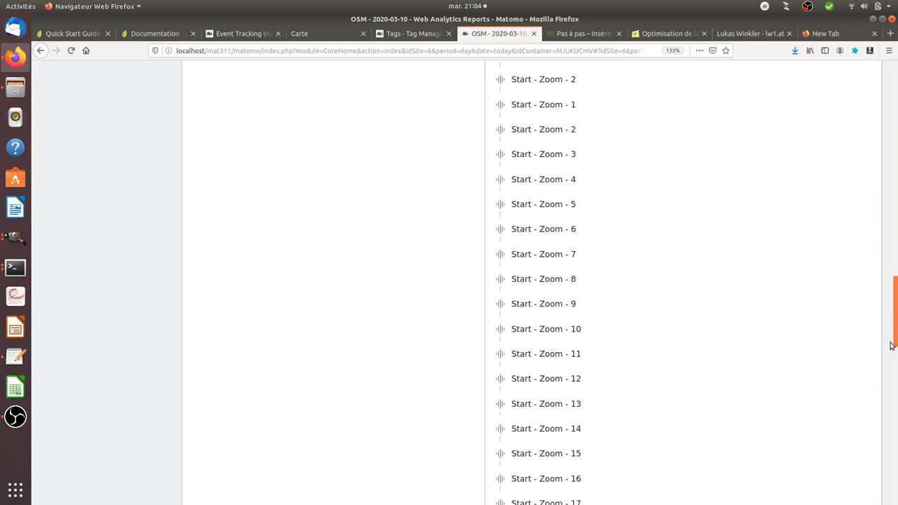
{"action": "scroll", "scroll_direction": "down", "scroll_amount": 3}
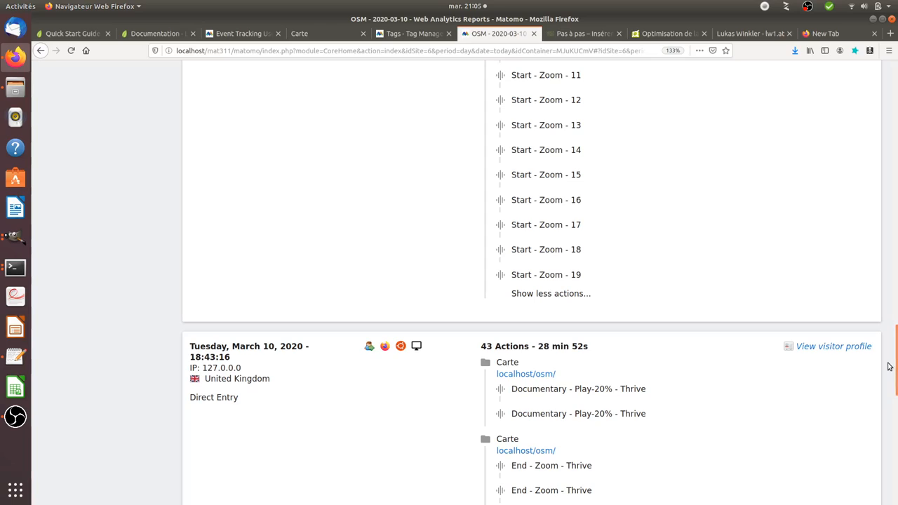
{"action": "mouse_move", "coordinate": [546, 274]}
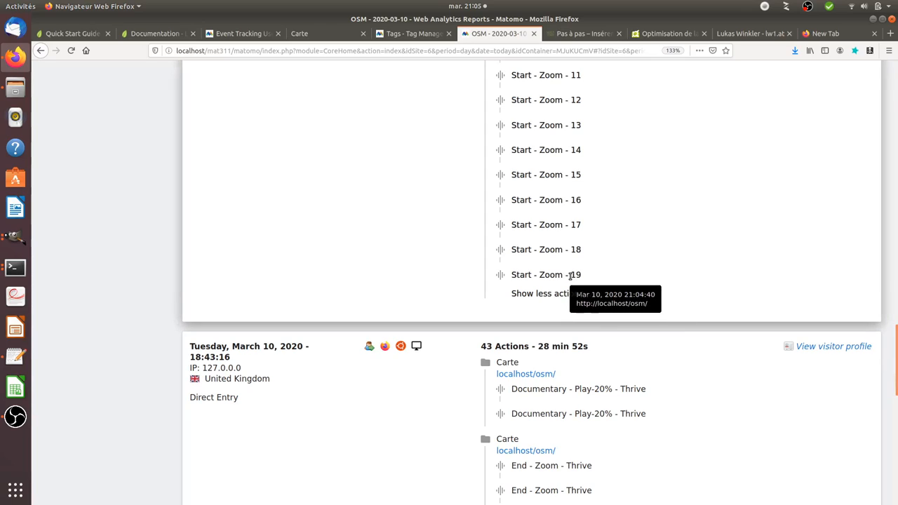
{"action": "mouse_move", "coordinate": [586, 274]}
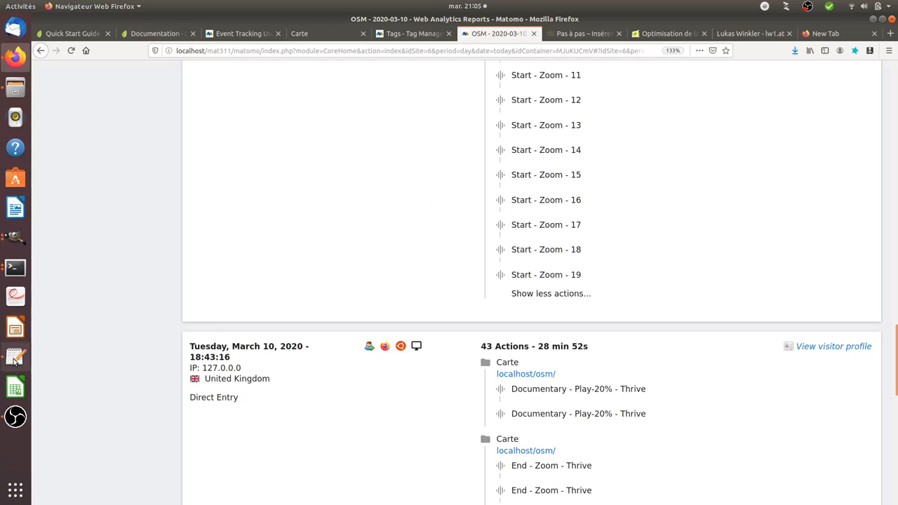
{"action": "left_click", "coordinate": [14, 356]}
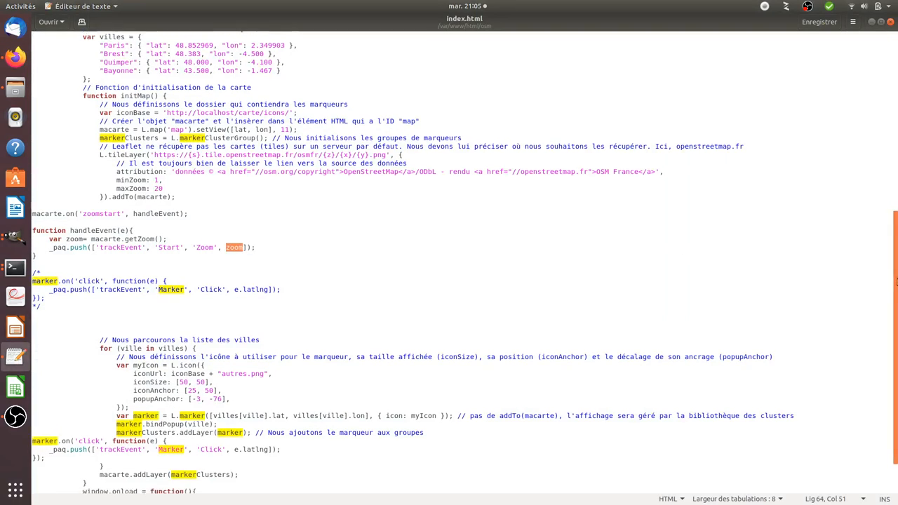
Step: Review the end of index.html with the window.onload initMap call, then return to the Matomo Visits Log
{"action": "scroll", "scroll_direction": "down", "scroll_amount": 3}
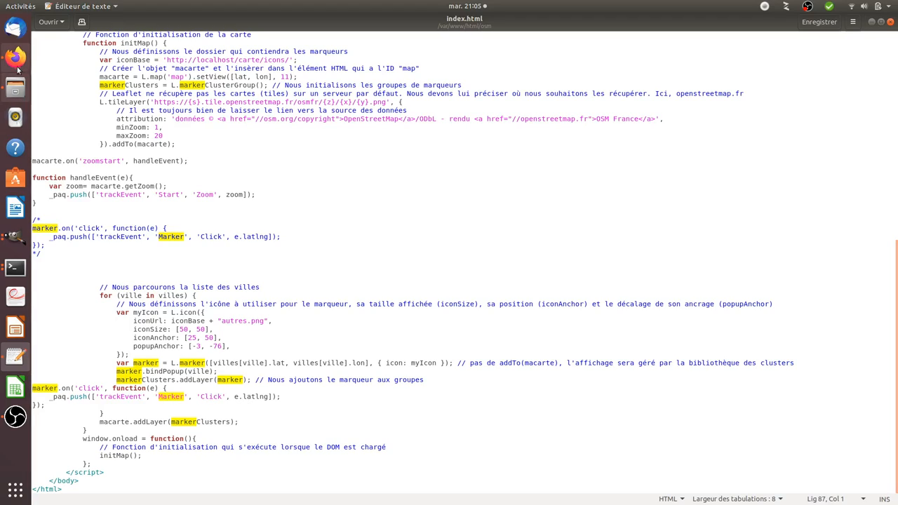
{"action": "left_click", "coordinate": [16, 56]}
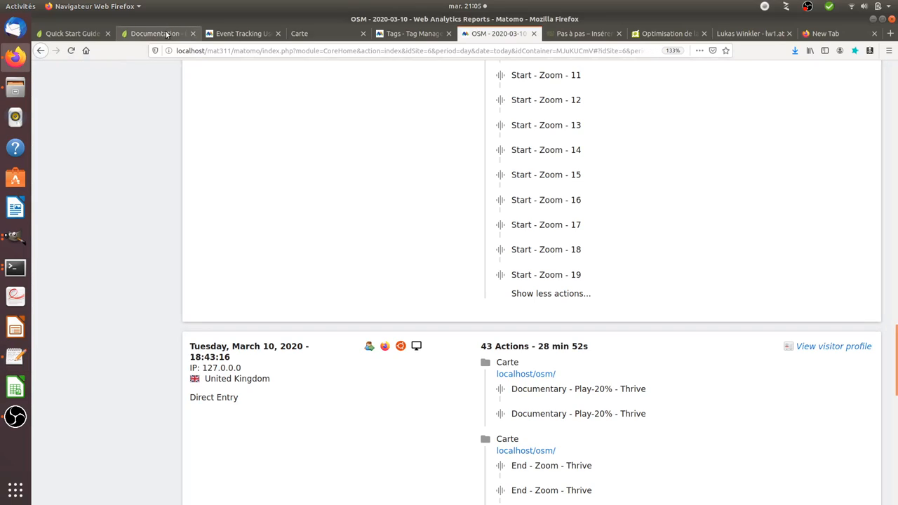
Step: Open the Paris marker's popup on the Carte page, then reload the Matomo Visits Log showing 84 actions
{"action": "left_click", "coordinate": [299, 34]}
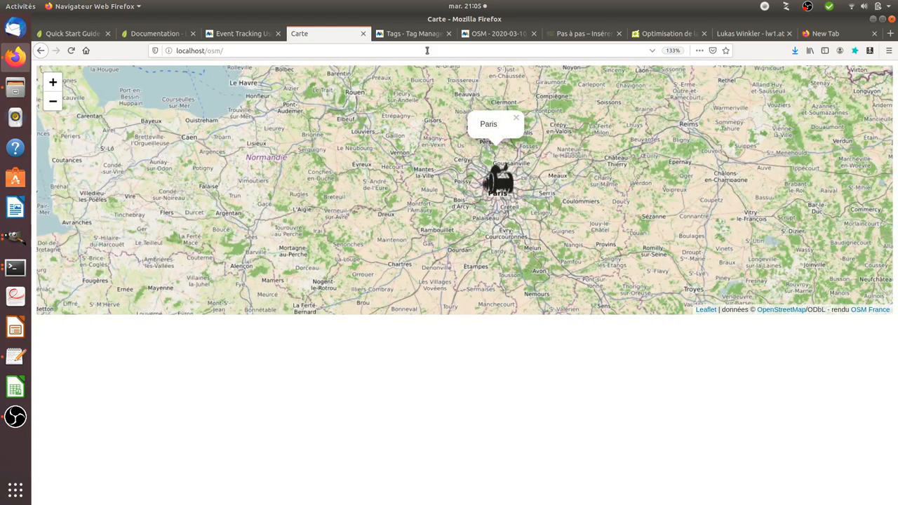
{"action": "left_click", "coordinate": [498, 34]}
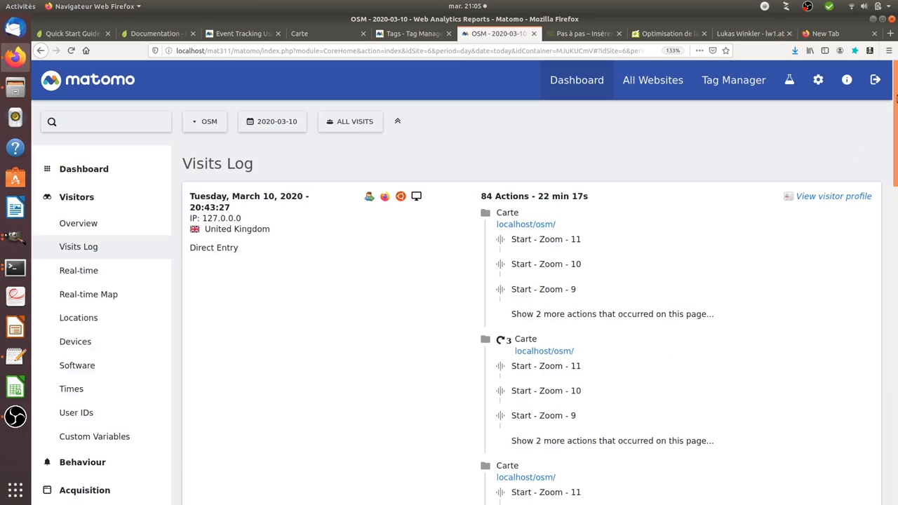
Step: Expand the latest visit's 61 more actions to see Marker Click LatLng(48.852969, 2.349903) events, then return to gedit
{"action": "scroll", "scroll_direction": "down", "scroll_amount": 3}
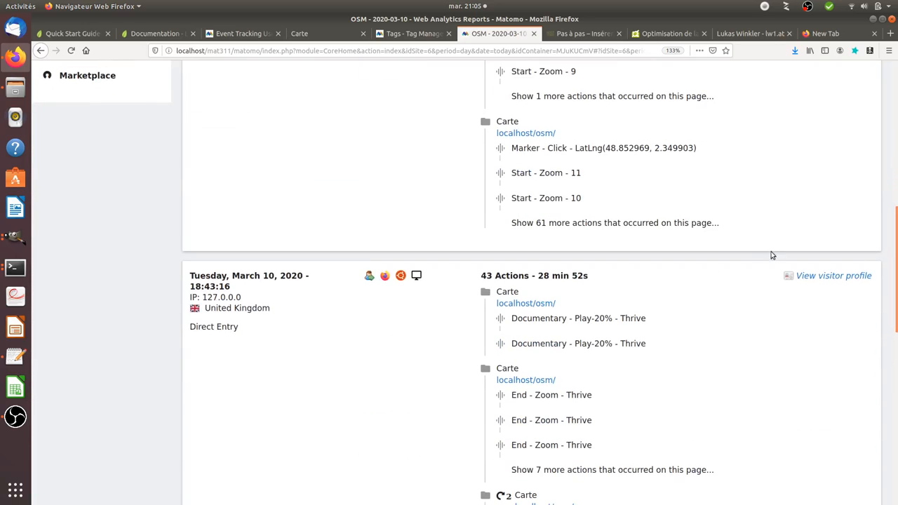
{"action": "left_click", "coordinate": [615, 222]}
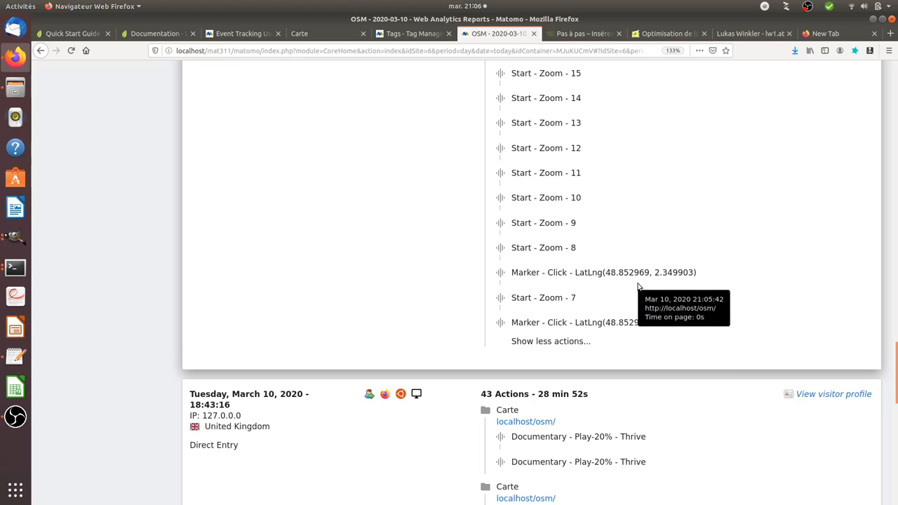
{"action": "mouse_move", "coordinate": [648, 317]}
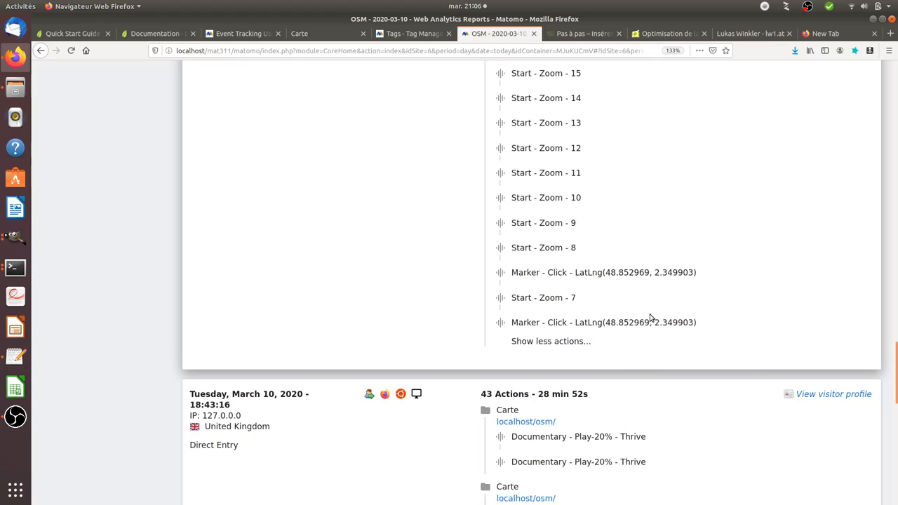
{"action": "mouse_move", "coordinate": [397, 278]}
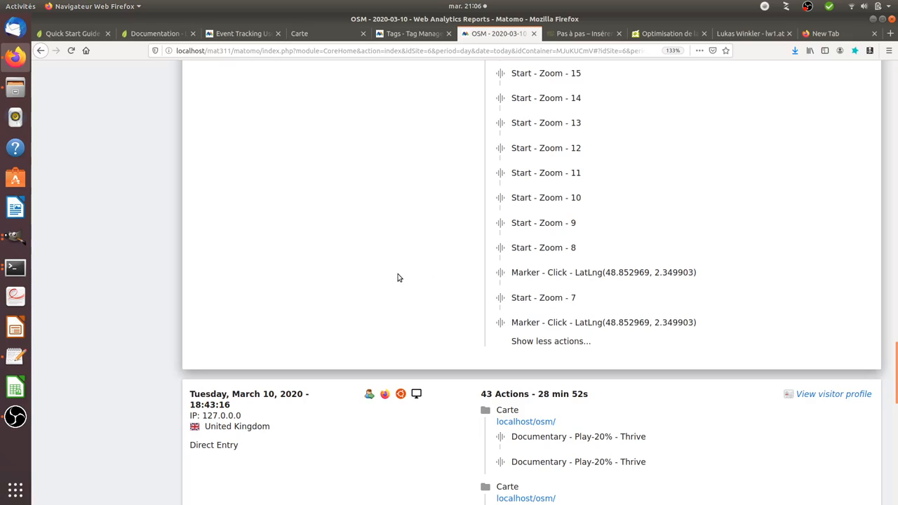
{"action": "left_click", "coordinate": [15, 356]}
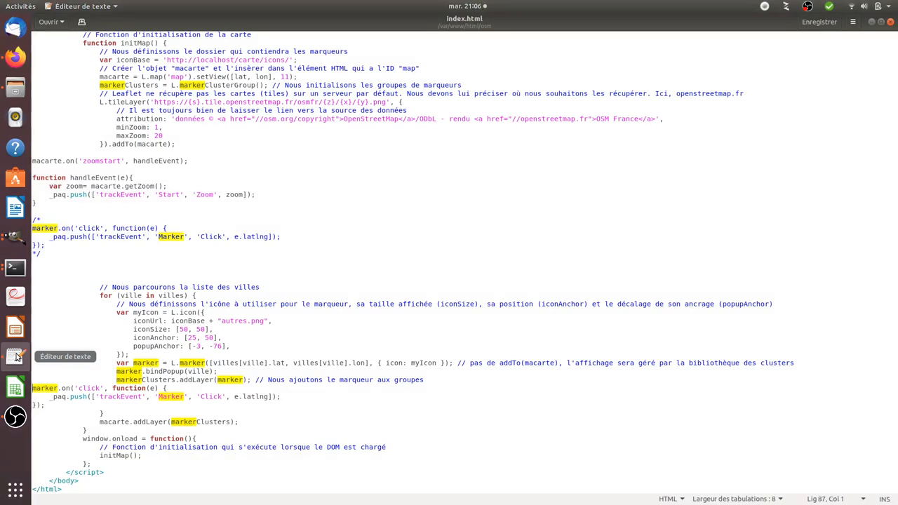